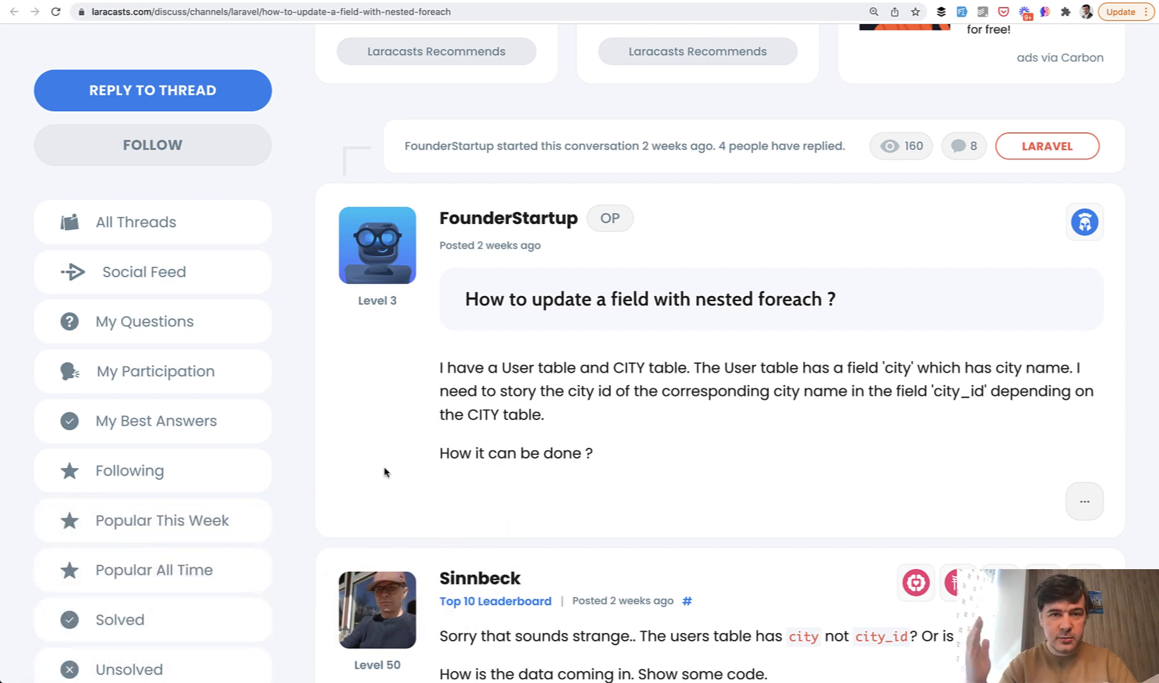
{"action": "mouse_move", "coordinate": [400, 409]}
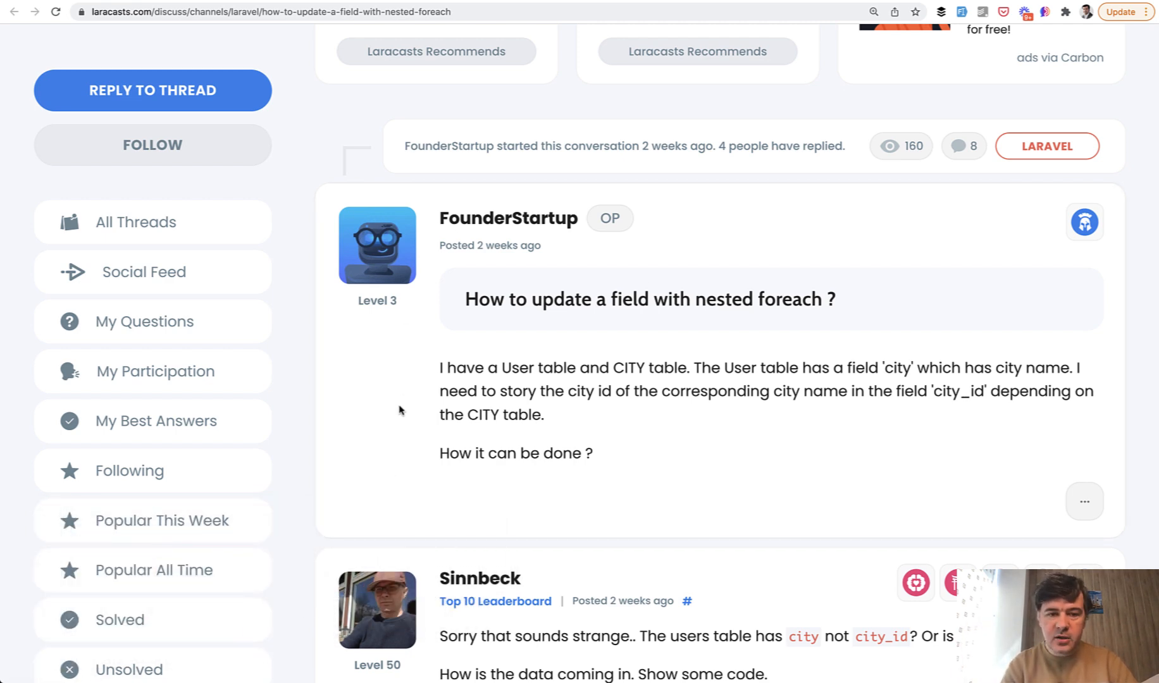
{"action": "mouse_move", "coordinate": [612, 394]}
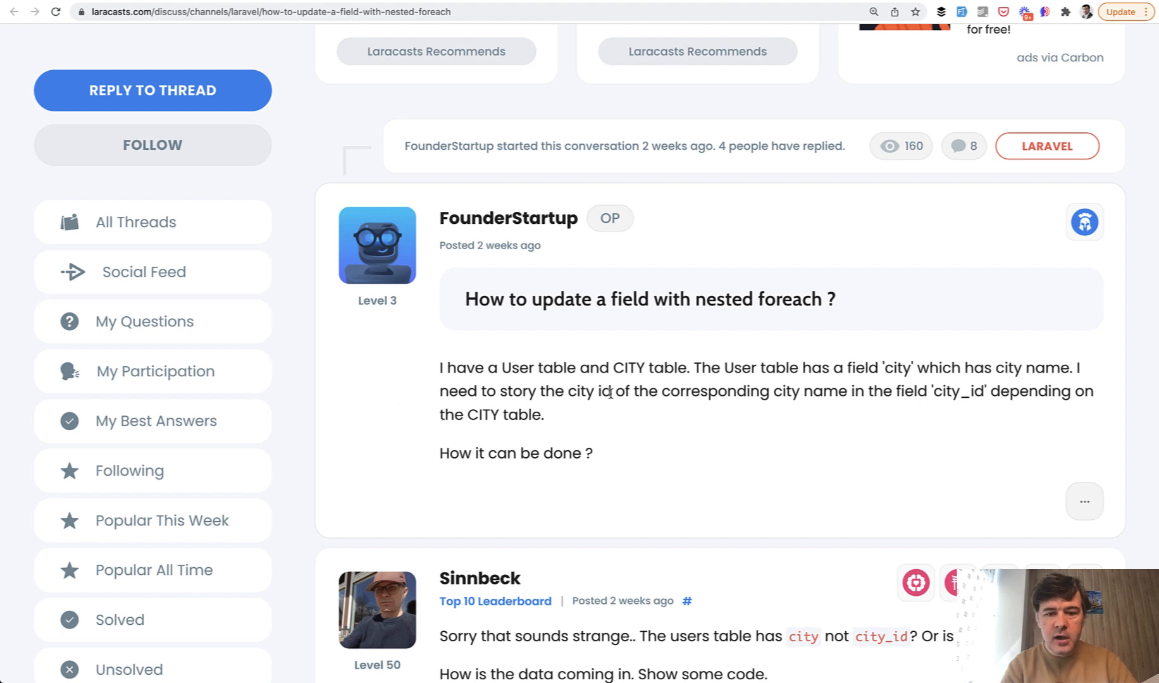
Open the users table in TablePlus to browse its city column across 60,000 rows.
{"action": "double_click", "coordinate": [630, 368]}
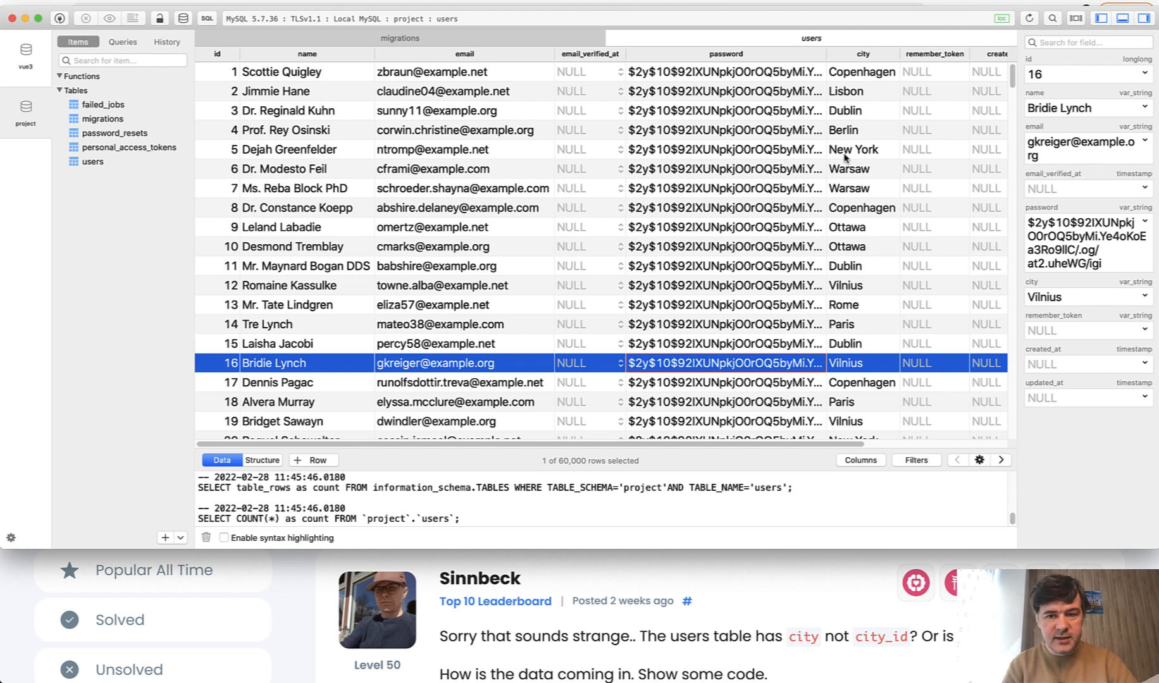
{"action": "mouse_move", "coordinate": [848, 289]}
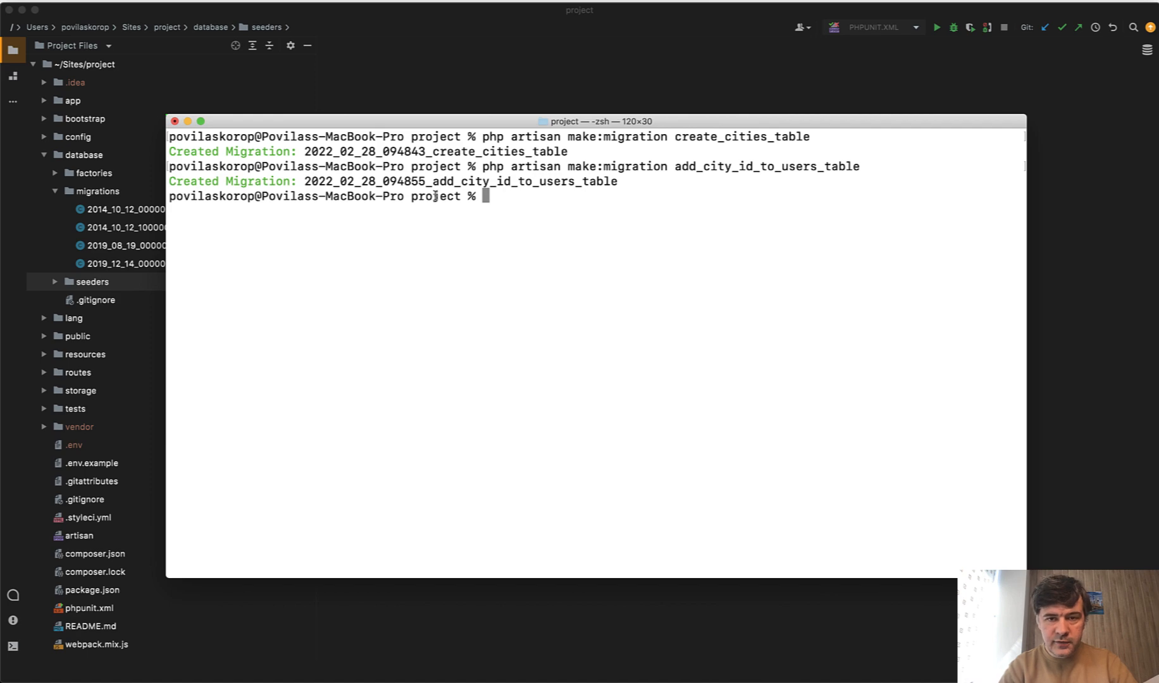
{"action": "mouse_move", "coordinate": [661, 214]}
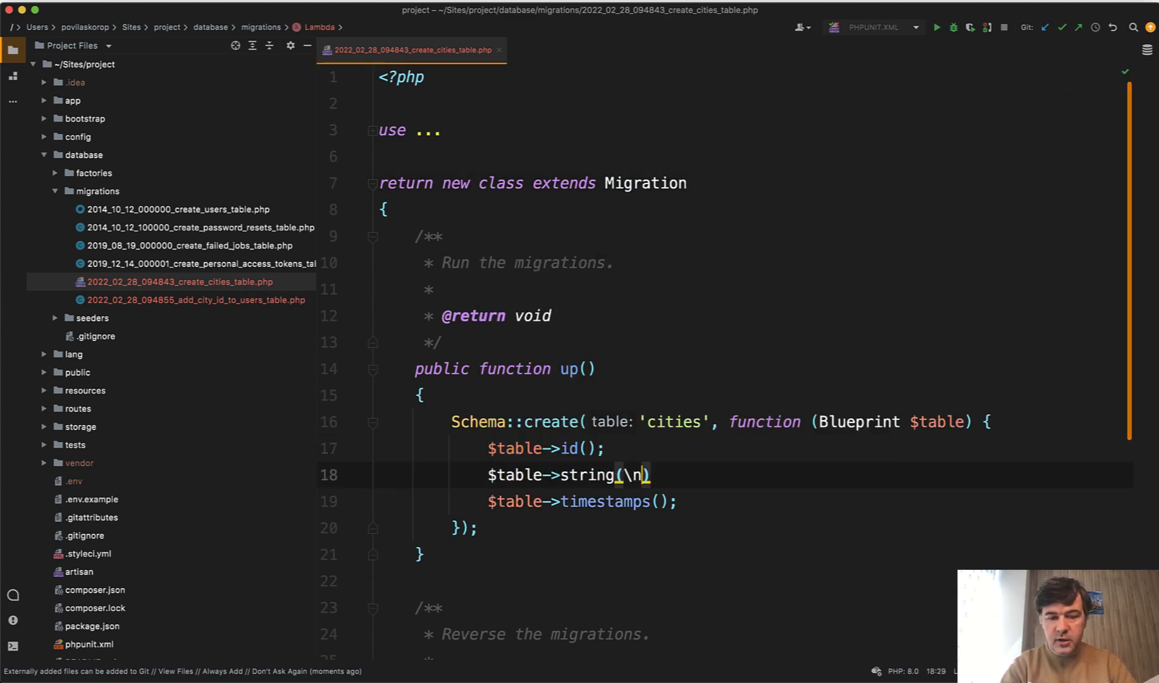
Add a name string column to cities and a nullable, constrained city_id to users.
{"action": "type", "text": "'name');"}
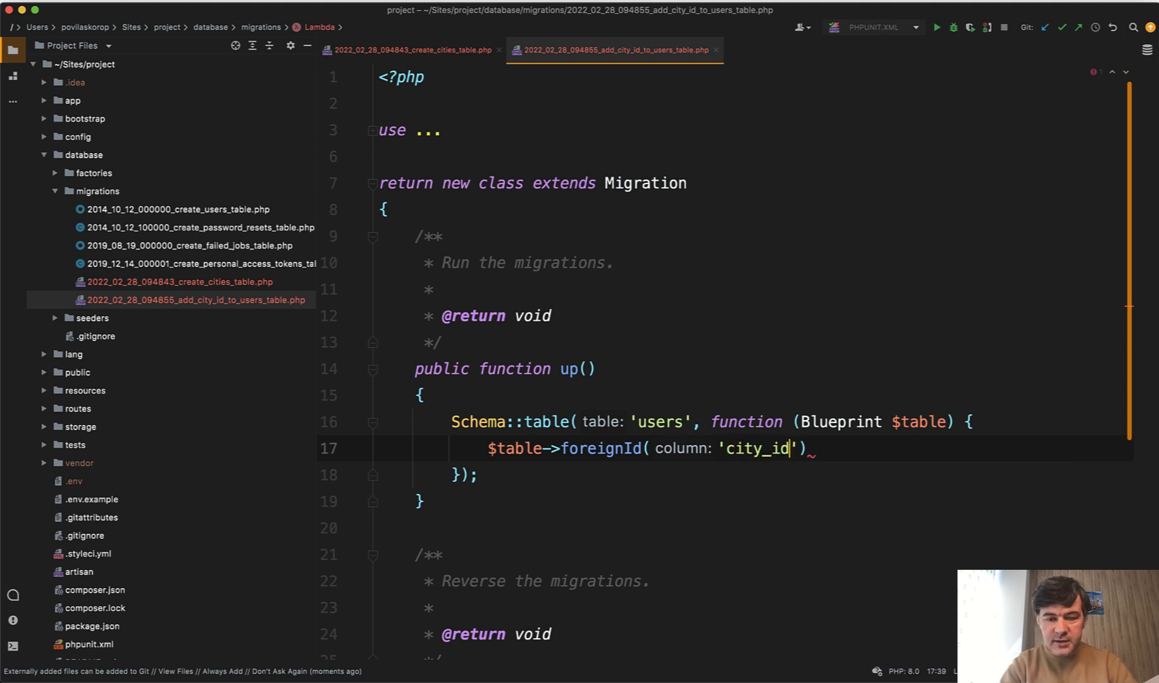
{"action": "type", "text": "->nu"}
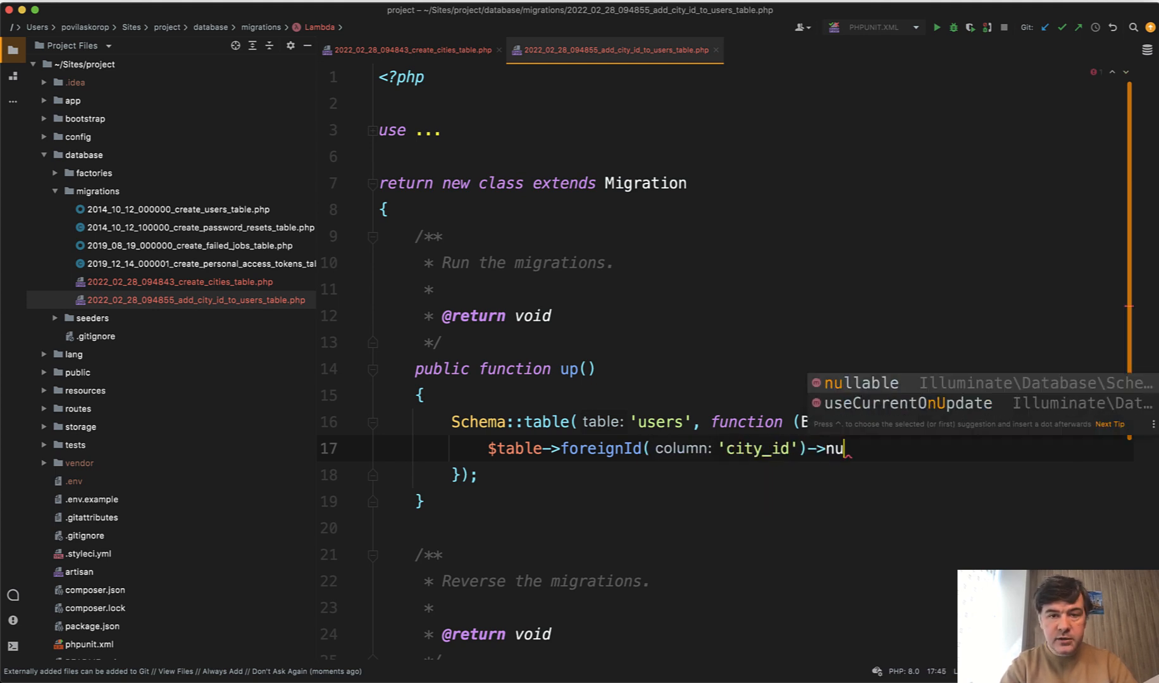
{"action": "key", "text": "Tab"}
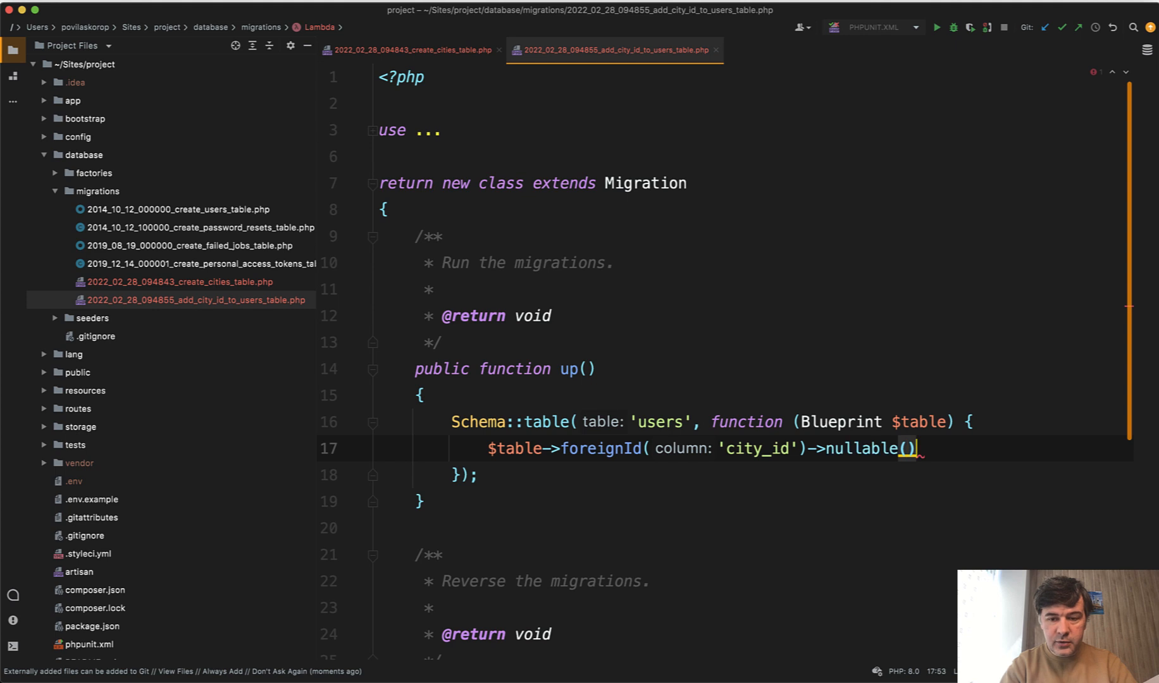
{"action": "type", "text": "->constrained()"}
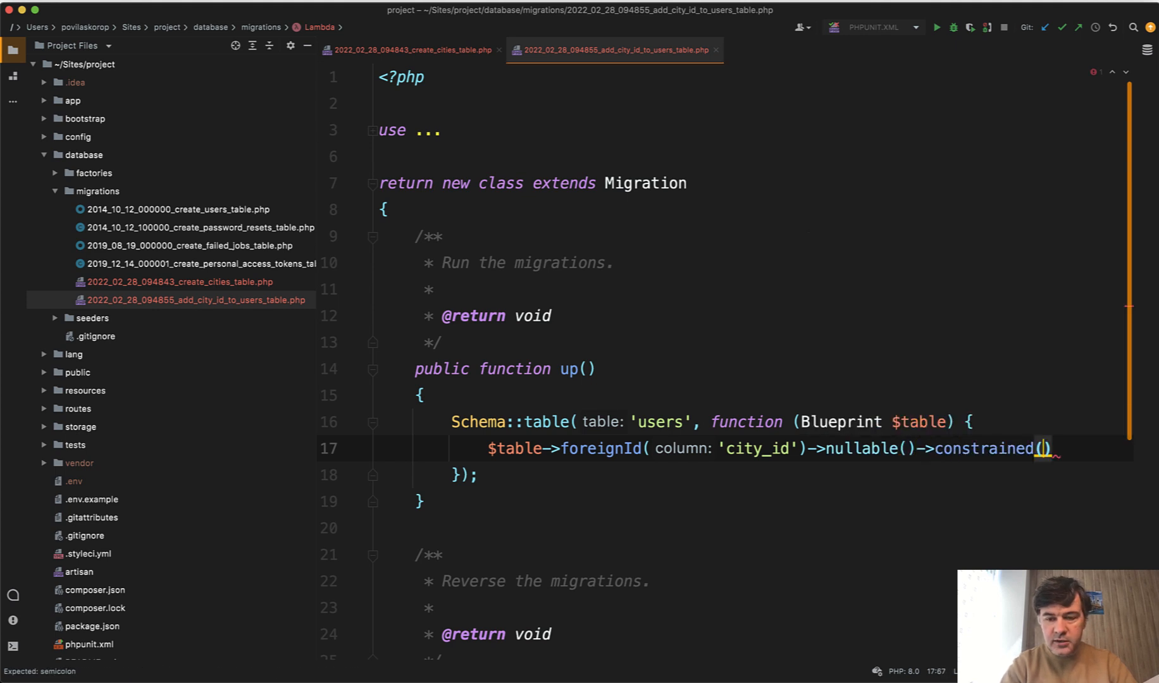
{"action": "type", "text": ";"}
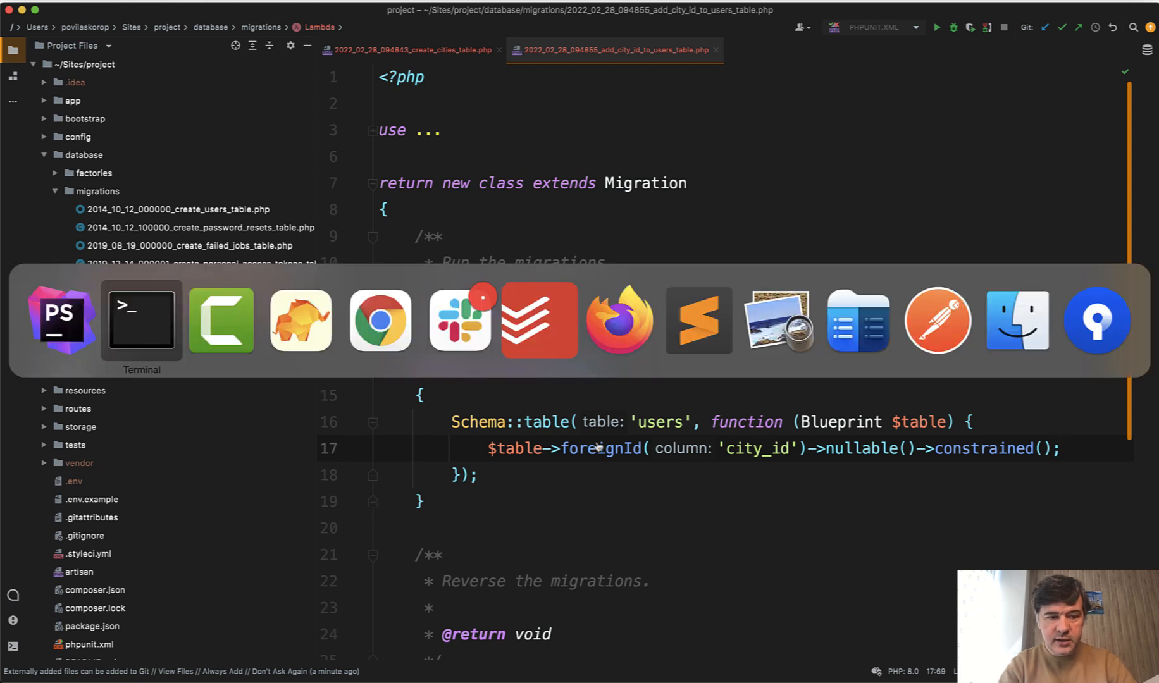
In Terminal, generate the update_cities_data_in_users_table migration with php artisan make:migration.
{"action": "left_click", "coordinate": [141, 321]}
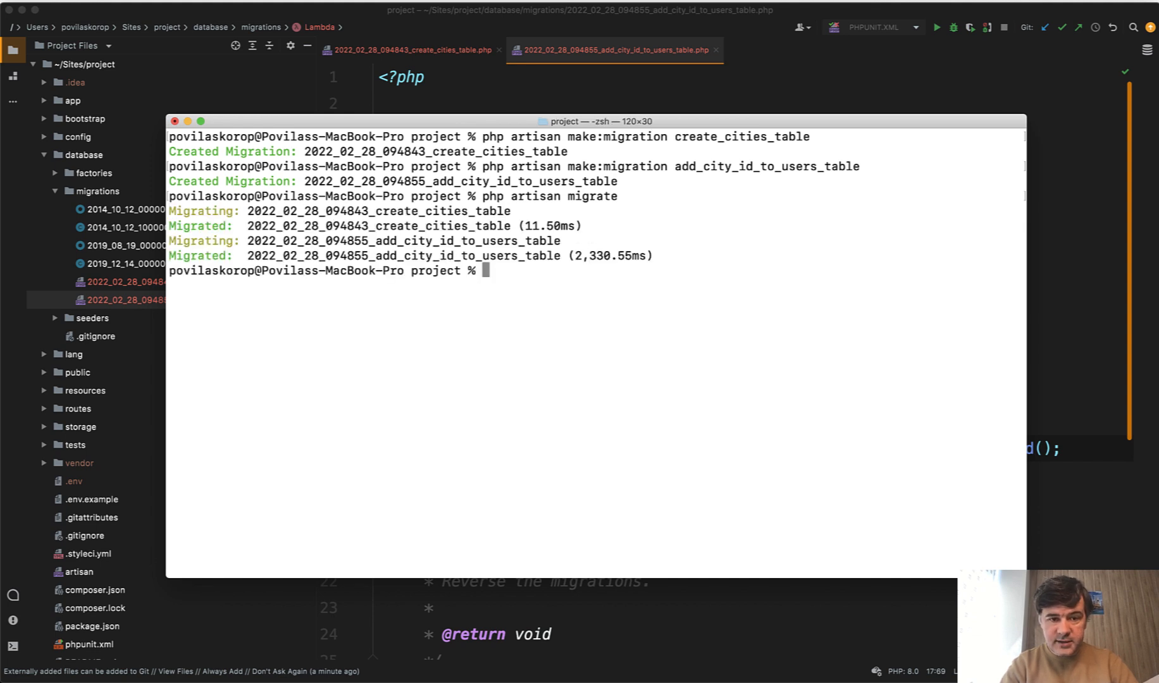
{"action": "mouse_move", "coordinate": [622, 411]}
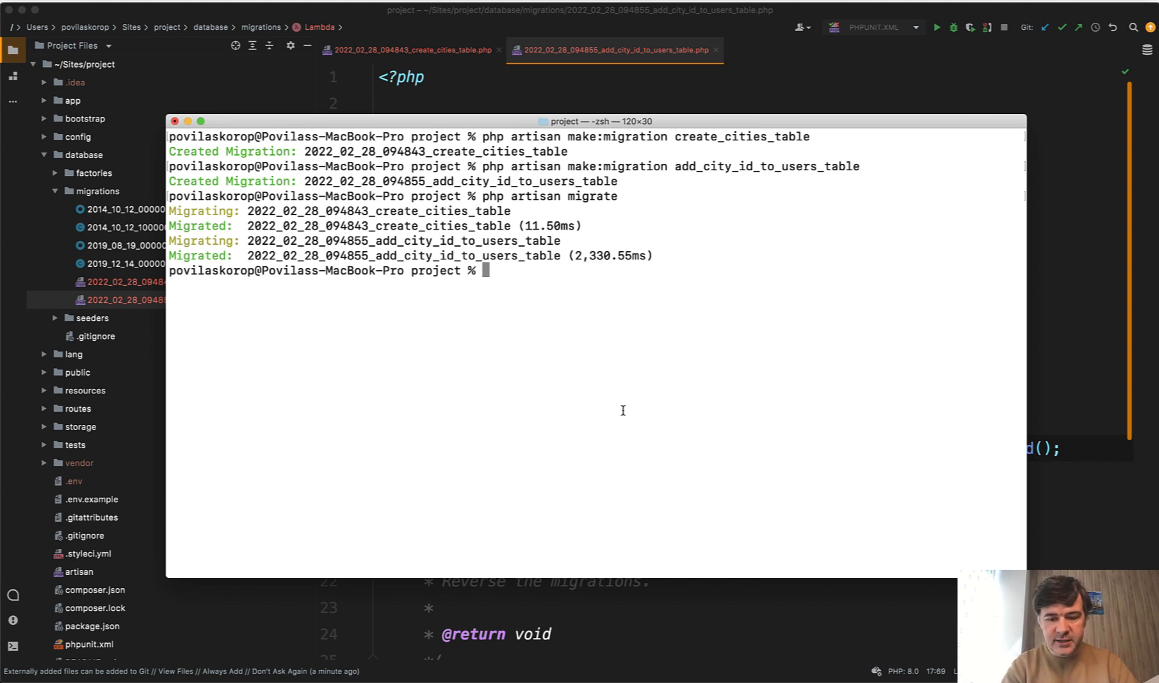
{"action": "type", "text": "php artisan"}
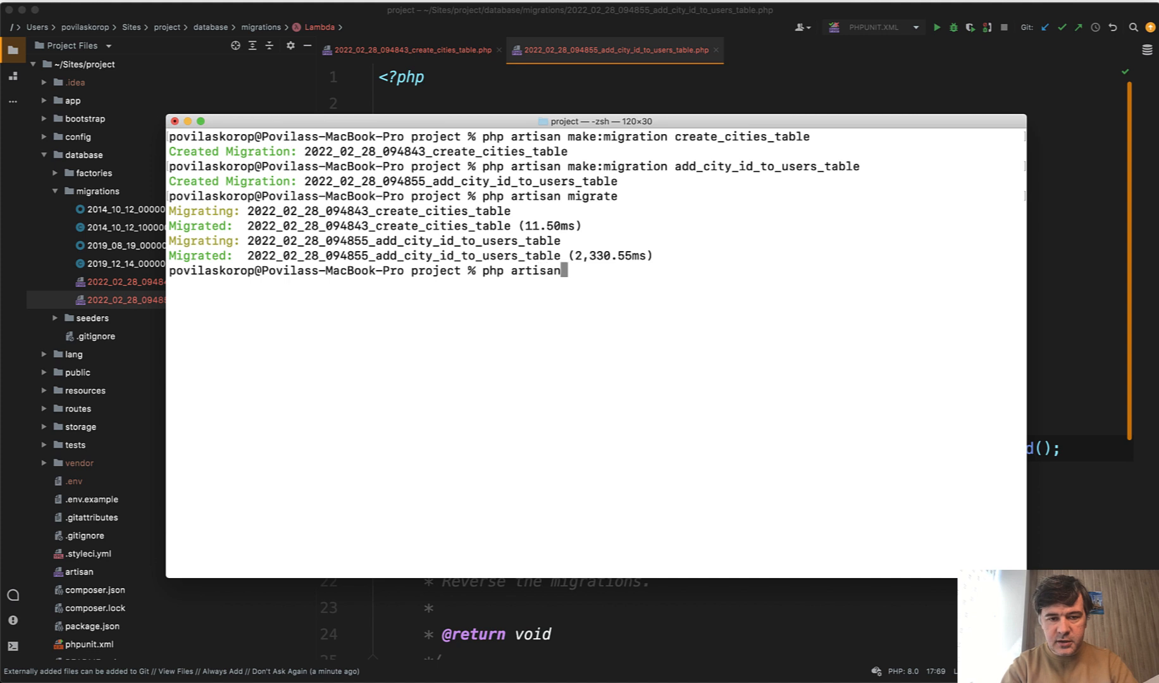
{"action": "type", "text": "make:migratoi"}
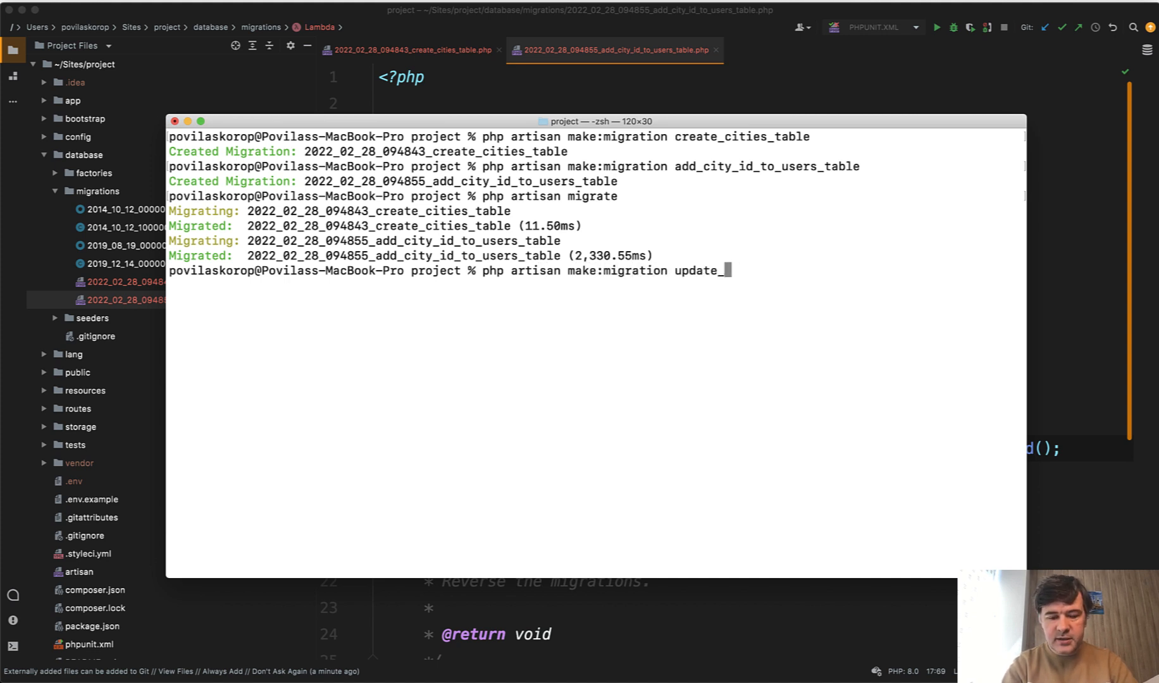
{"action": "type", "text": "cities_data"}
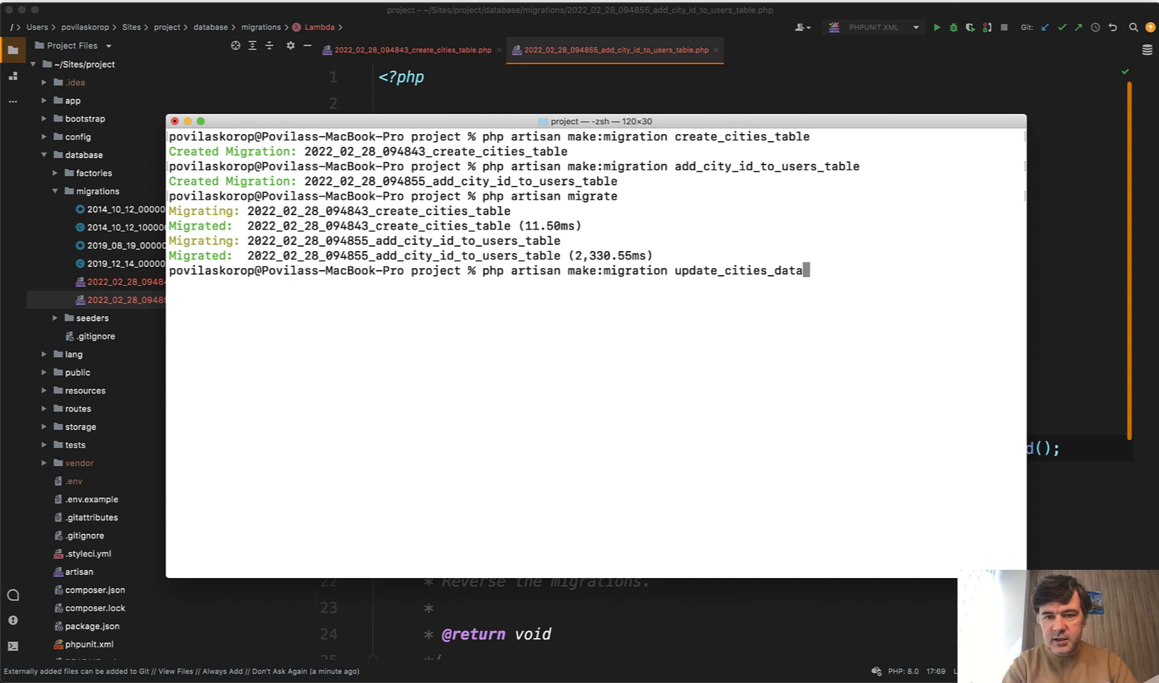
{"action": "type", "text": "_in_users_table"}
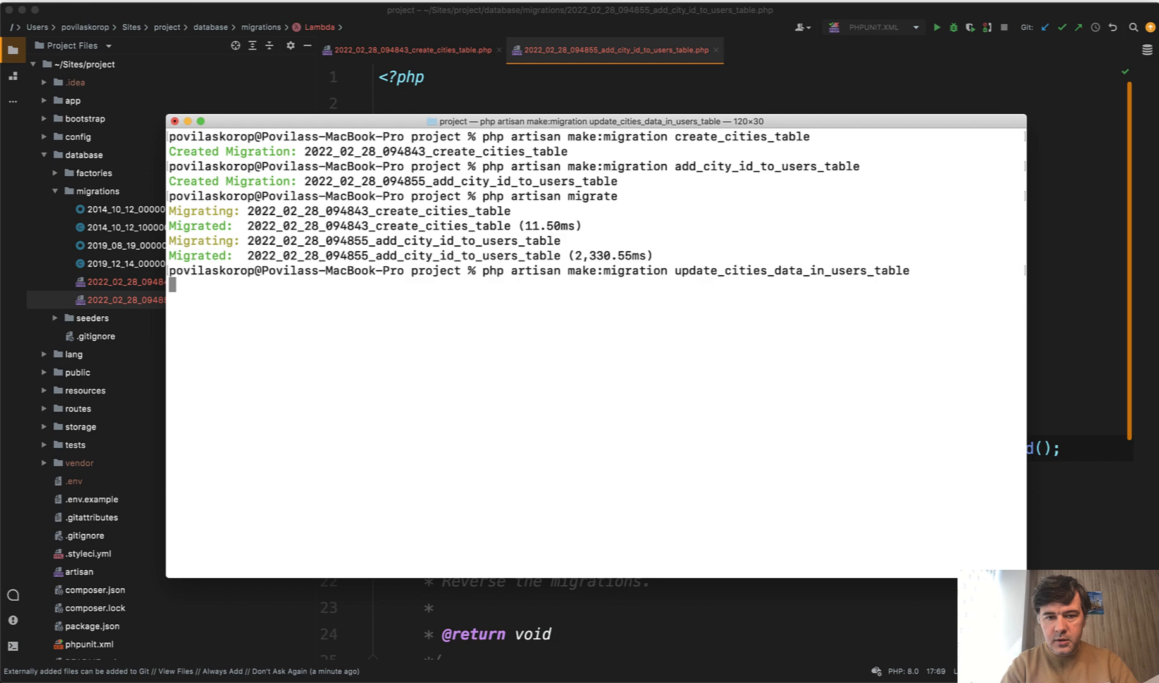
{"action": "key", "text": "Enter"}
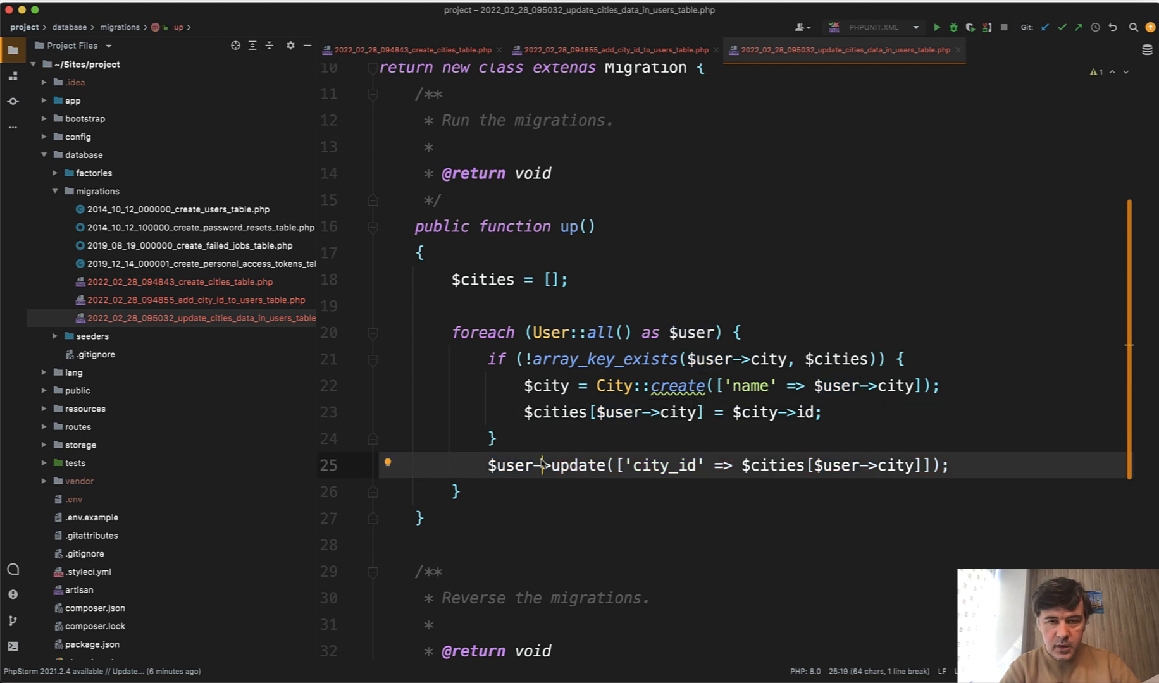
Place the cursor in the update migration to write the User::all() city loop.
{"action": "left_click", "coordinate": [515, 465]}
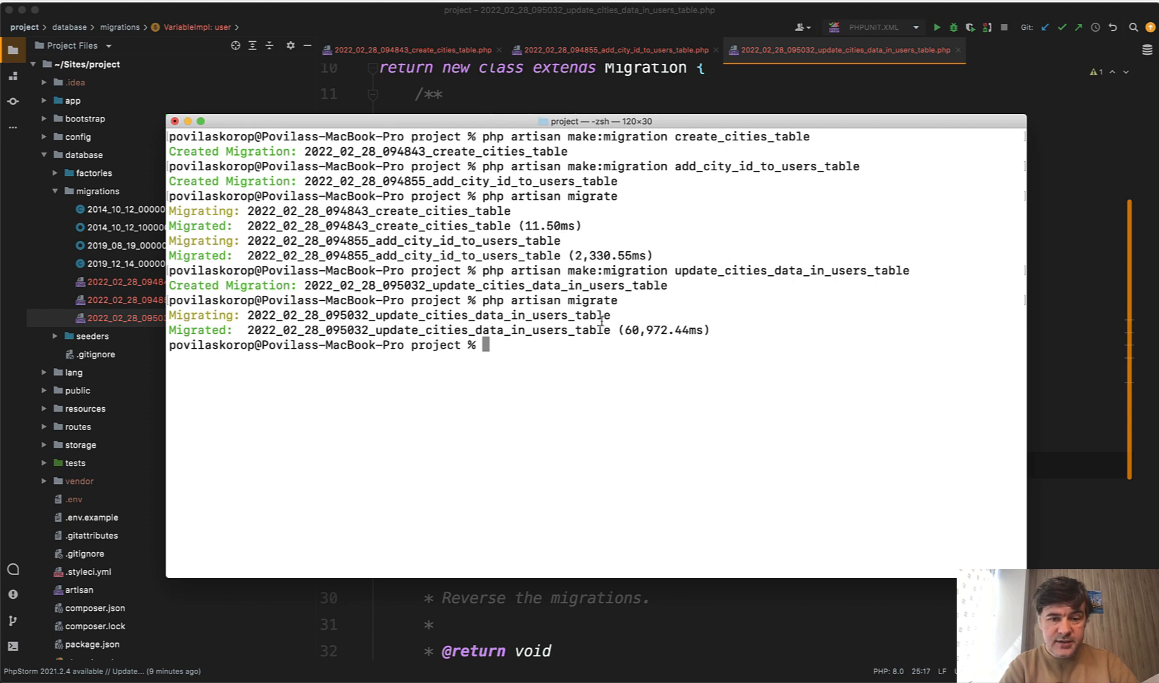
{"action": "mouse_move", "coordinate": [580, 364]}
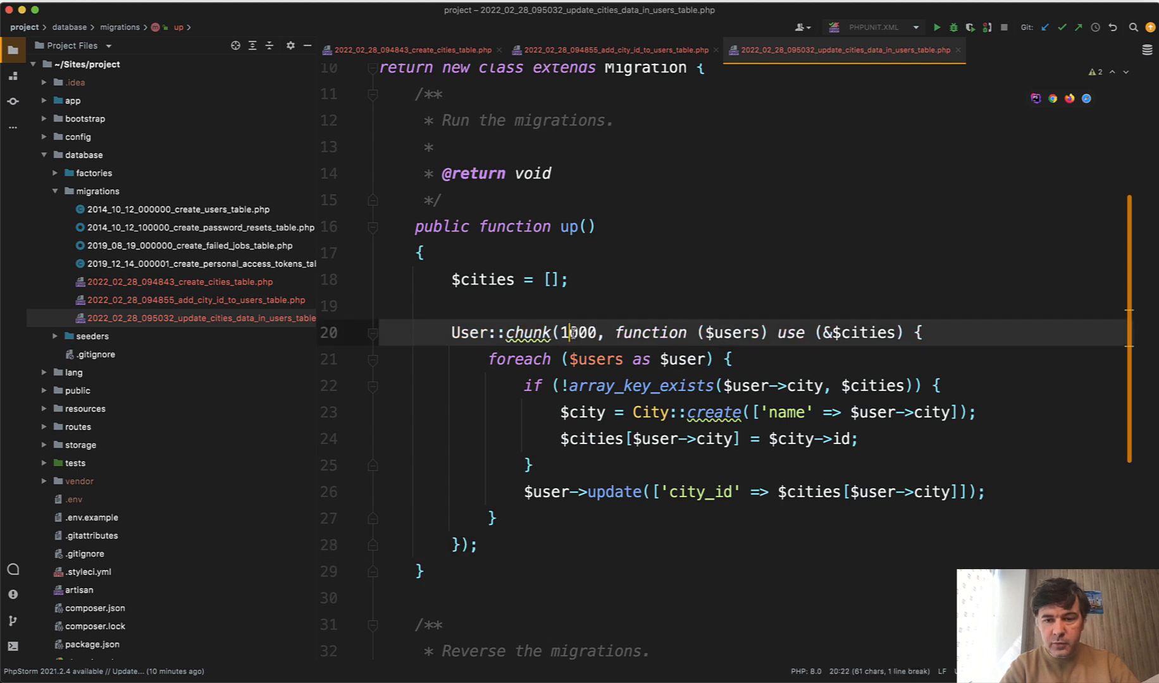
Select the chunk size 1000 in the User::chunk call.
{"action": "double_click", "coordinate": [470, 333]}
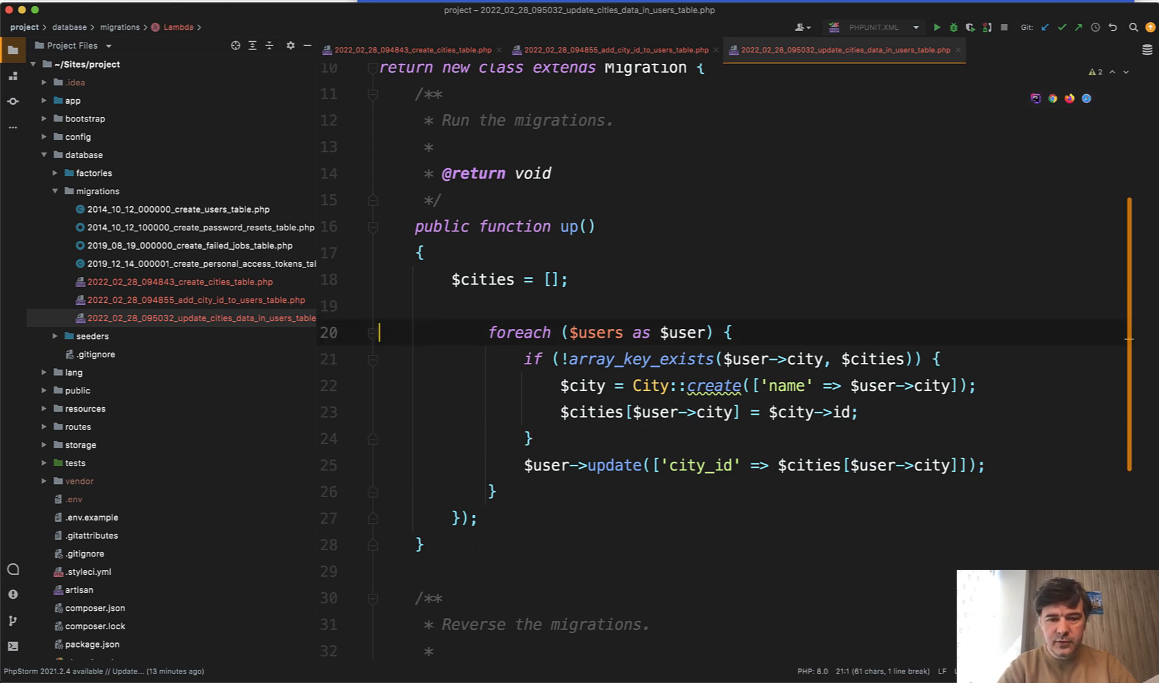
Make the foreach iterate over User::all() instead of $users.
{"action": "type", "text": "U"}
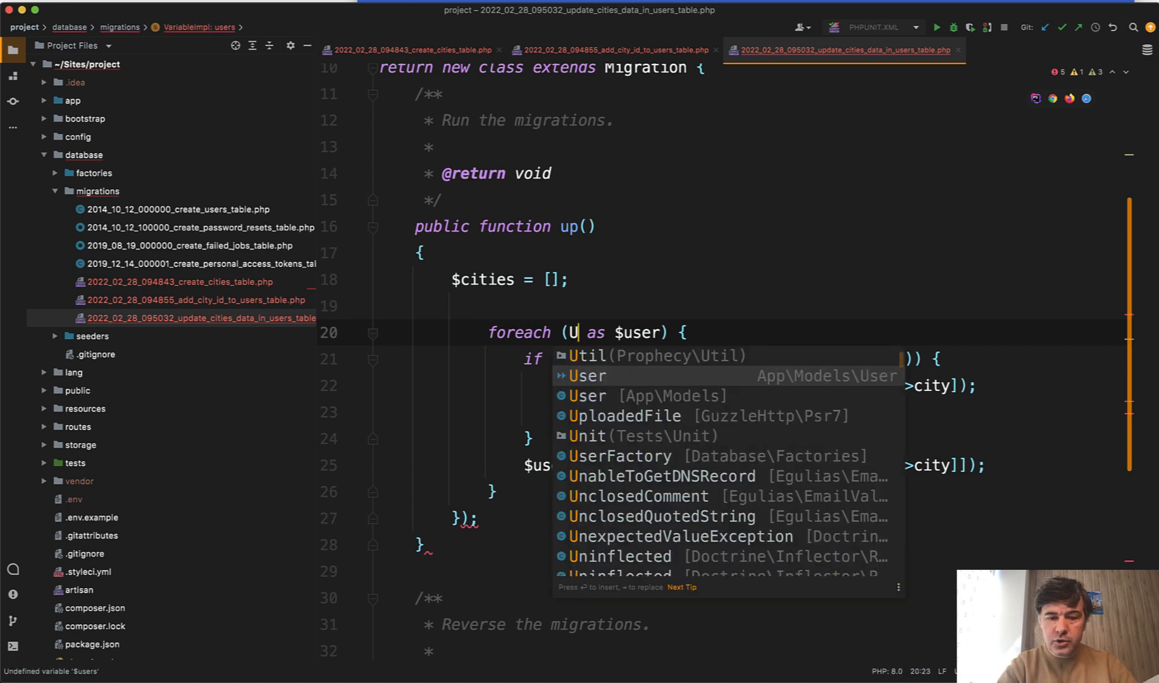
{"action": "type", "text": "User::all("}
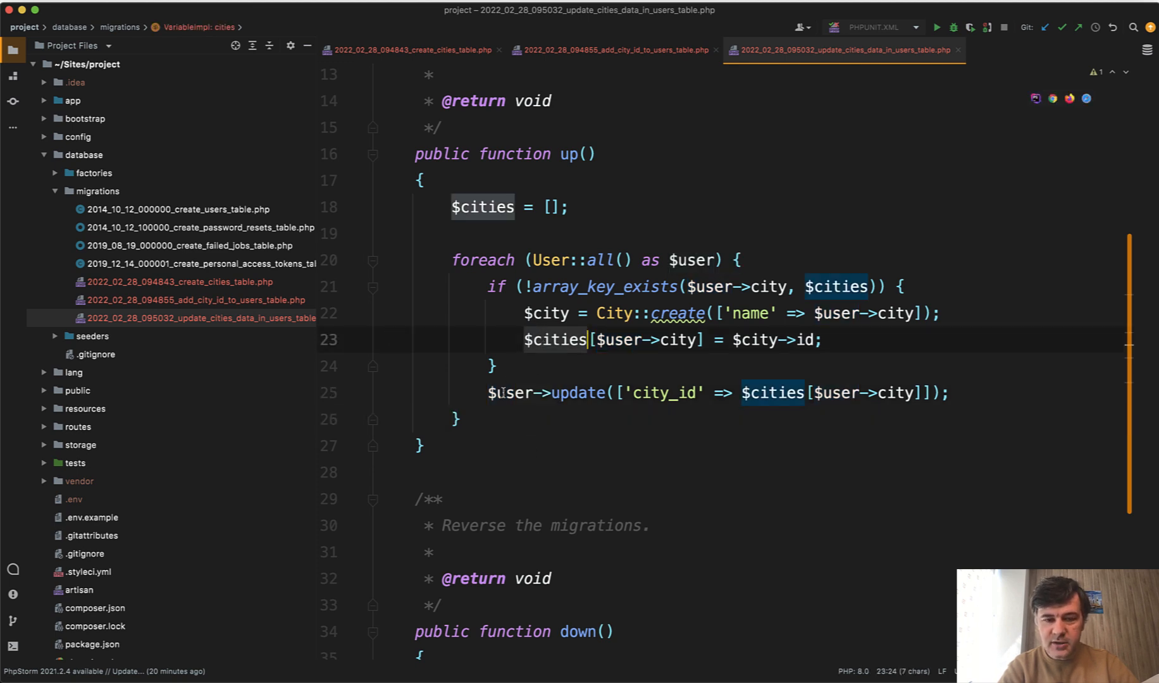
Add a foreach over $cities running User::where('city', $cityName)->update(['city_id' => $cityId]).
{"action": "type", "text": "foreach ($cities as $cit"}
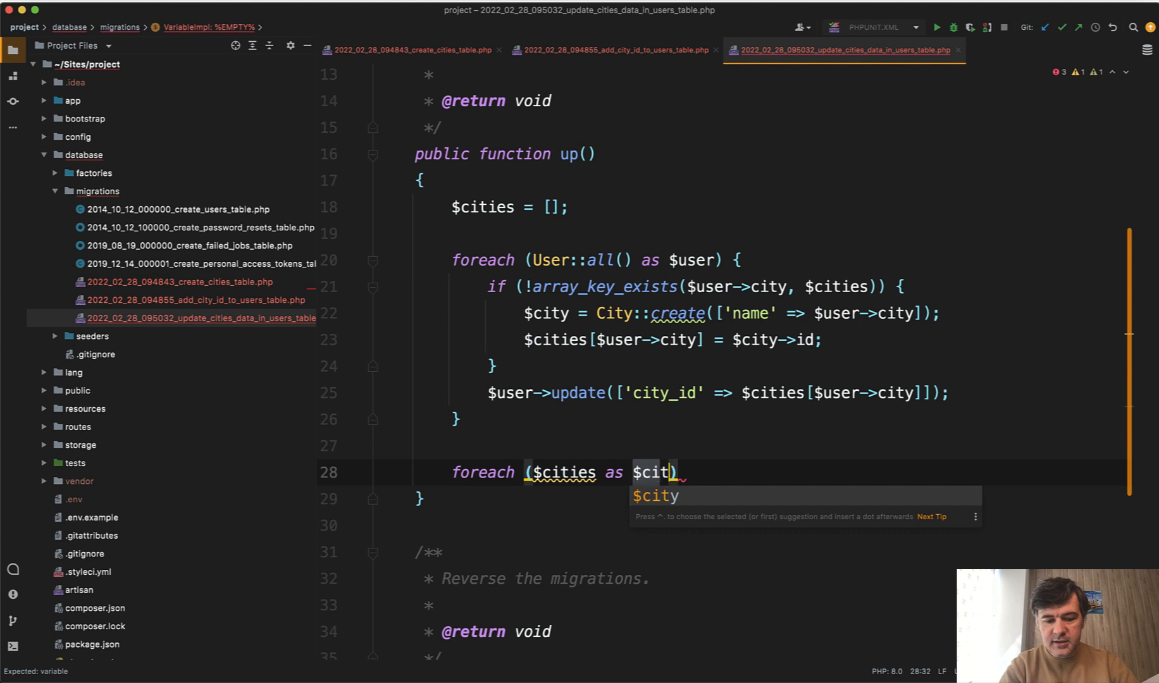
{"action": "type", "text": "yName =>"}
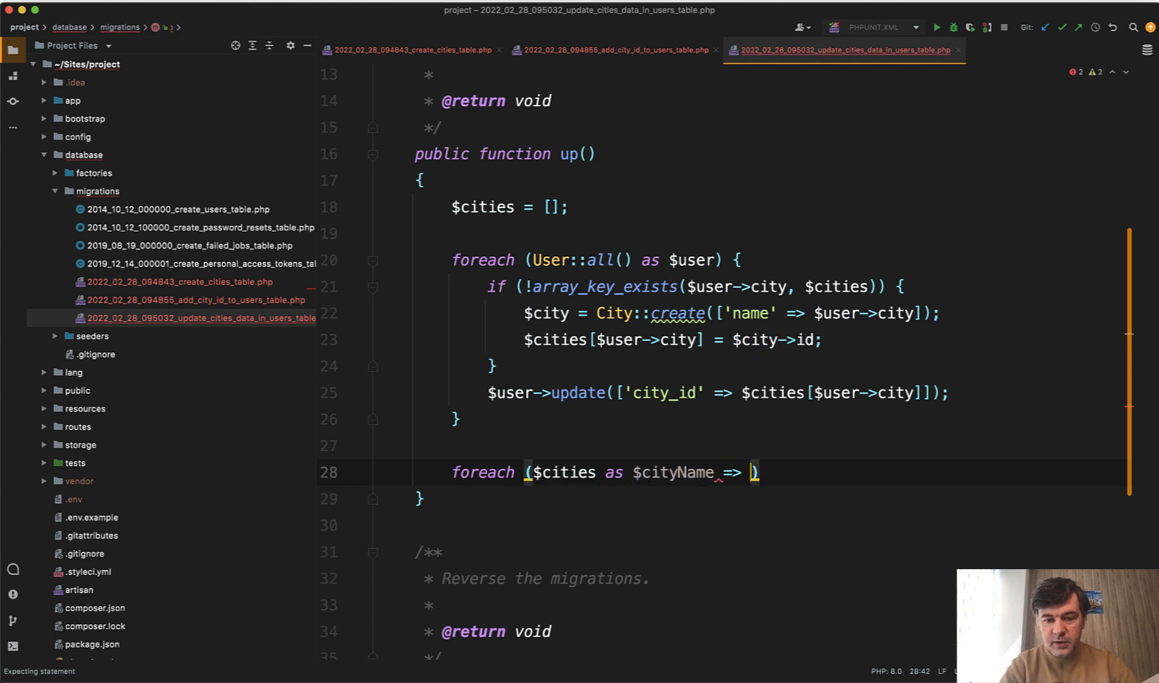
{"action": "type", "text": "$cityId"}
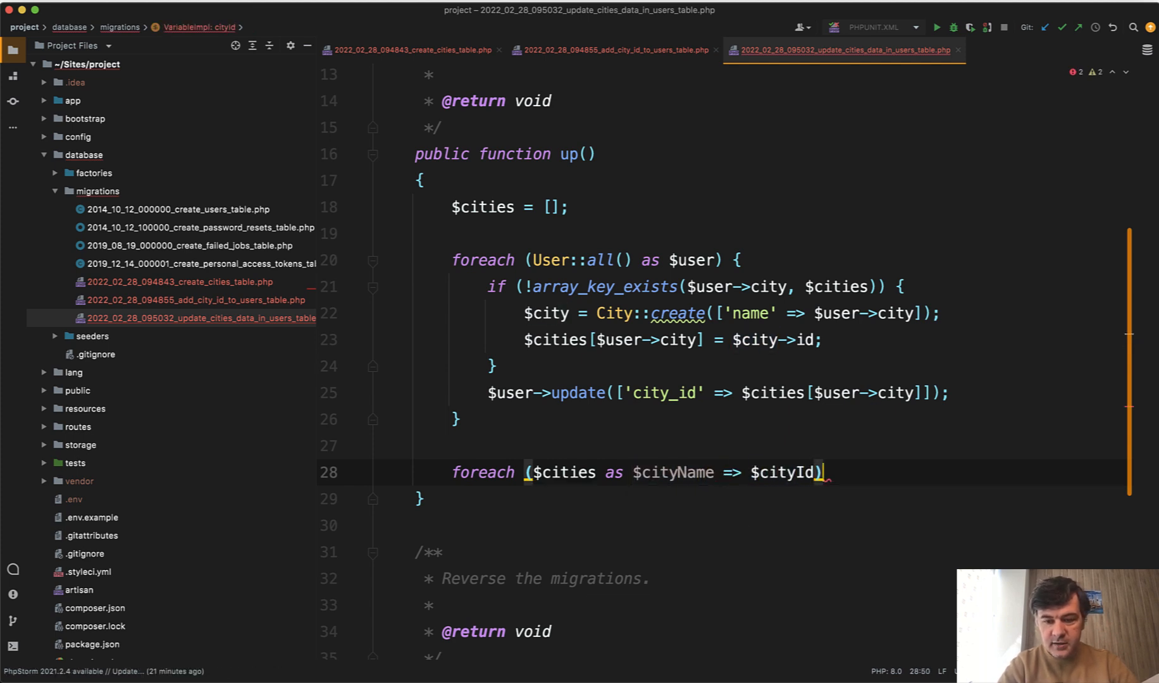
{"action": "type", "text": "User::where('ci"}
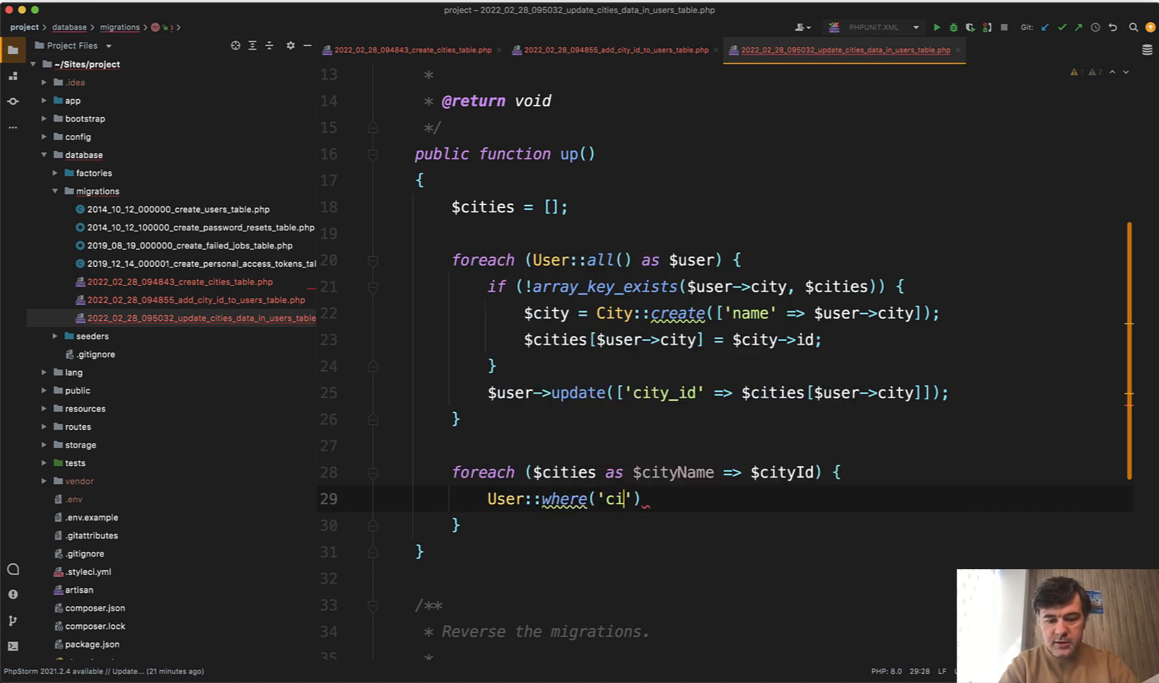
{"action": "type", "text": "ty', $cityName"}
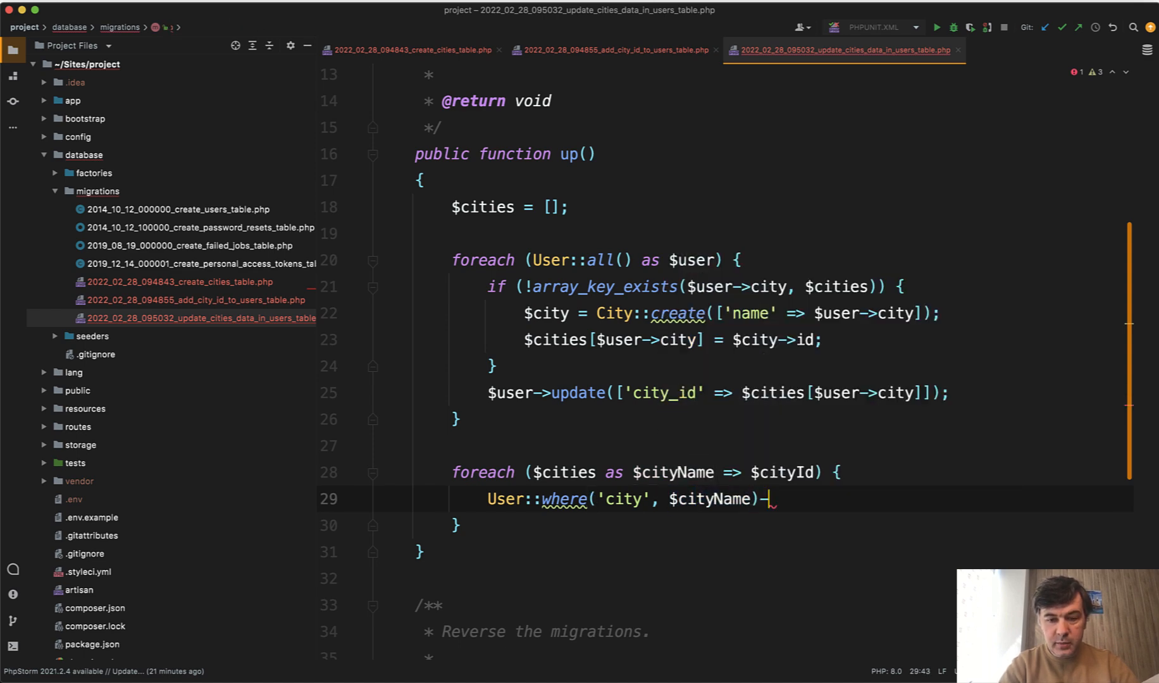
{"action": "type", "text": ">update([''])"}
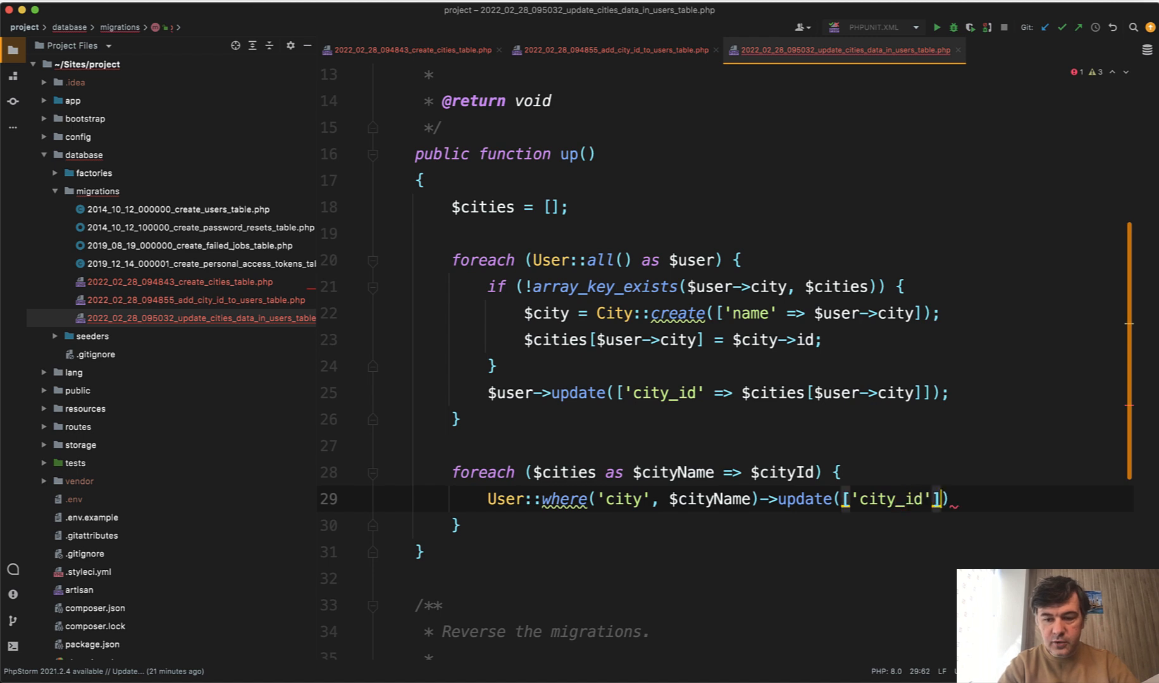
{"action": "type", "text": "=> $cityId"}
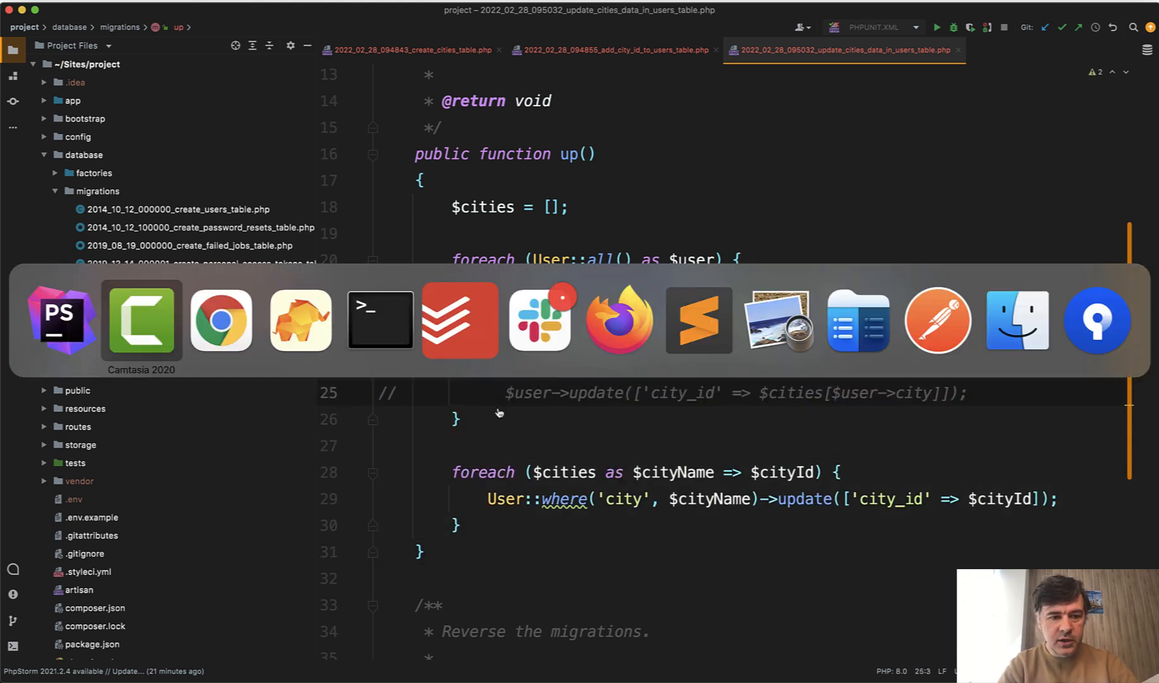
In TablePlus, compare users' city_id values with the ids in the cities table.
{"action": "left_click", "coordinate": [379, 320]}
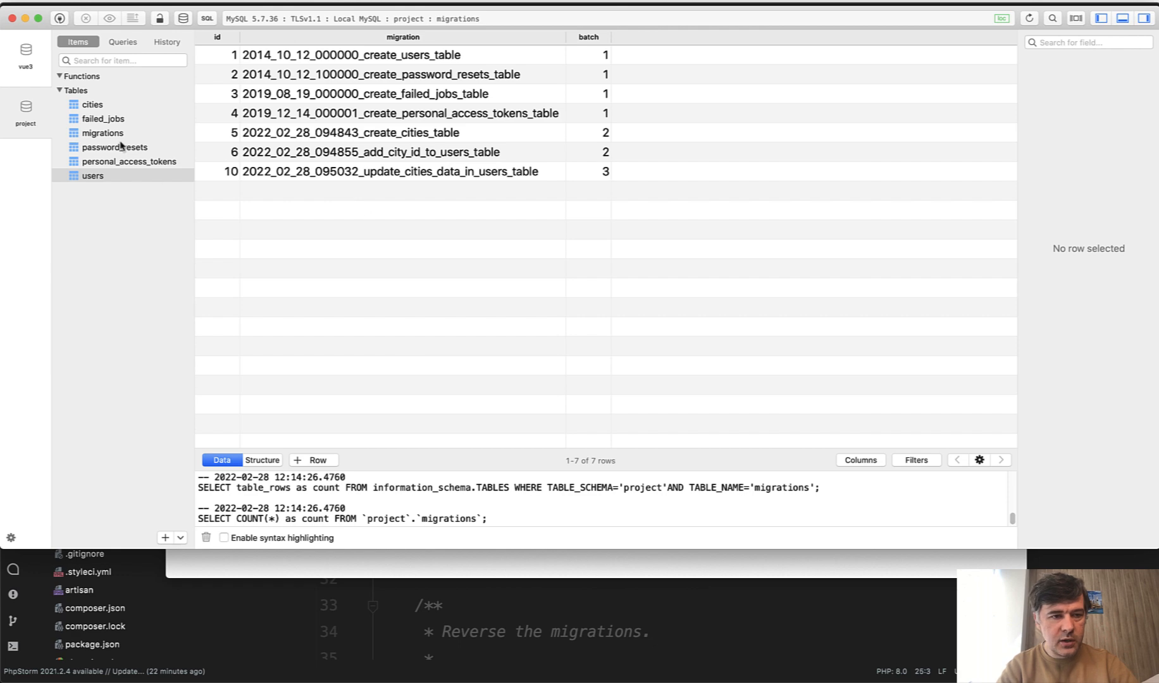
{"action": "left_click", "coordinate": [91, 175]}
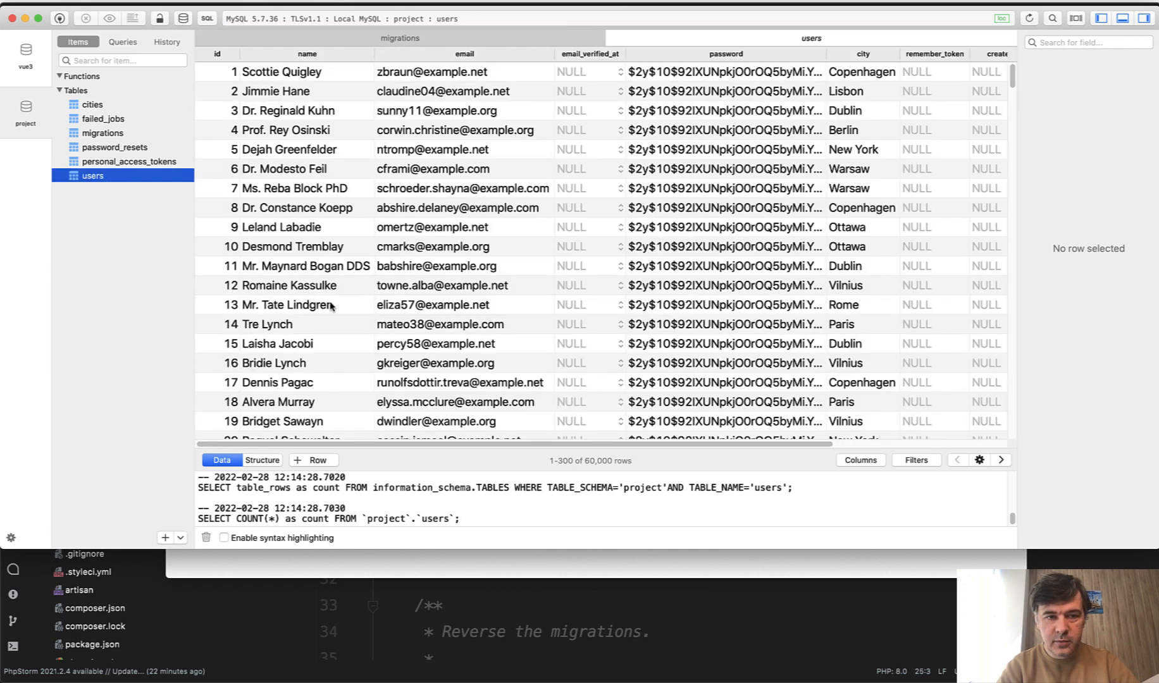
{"action": "left_click", "coordinate": [280, 71]}
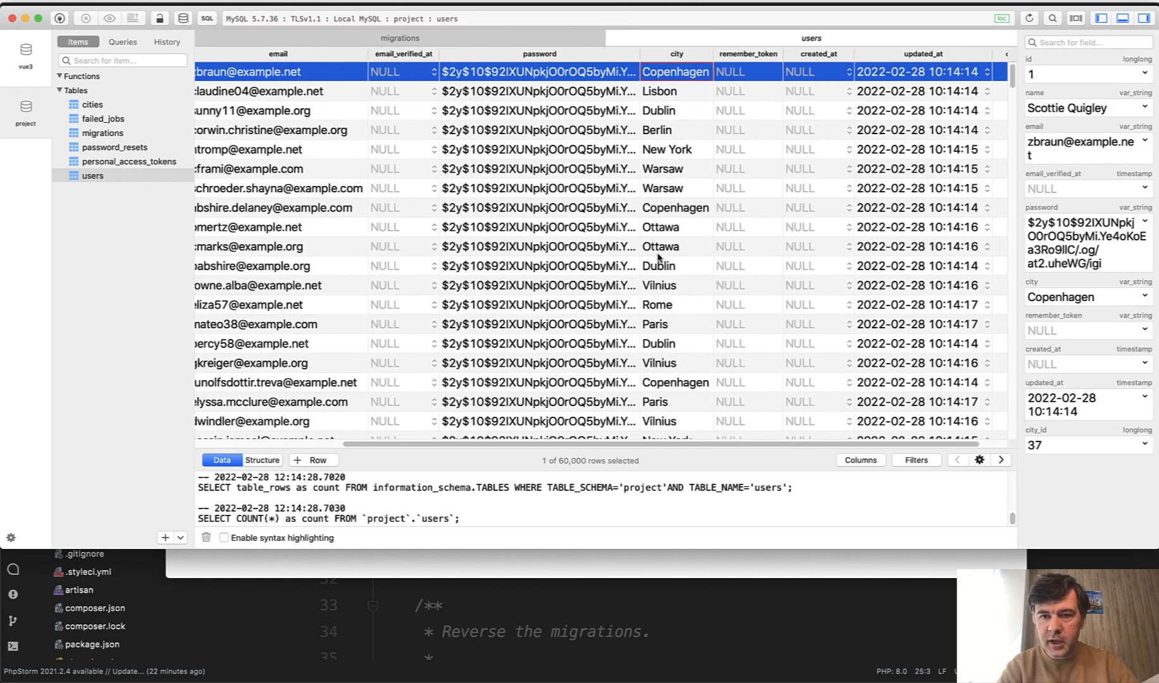
{"action": "scroll", "scroll_direction": "right", "scroll_amount": 3}
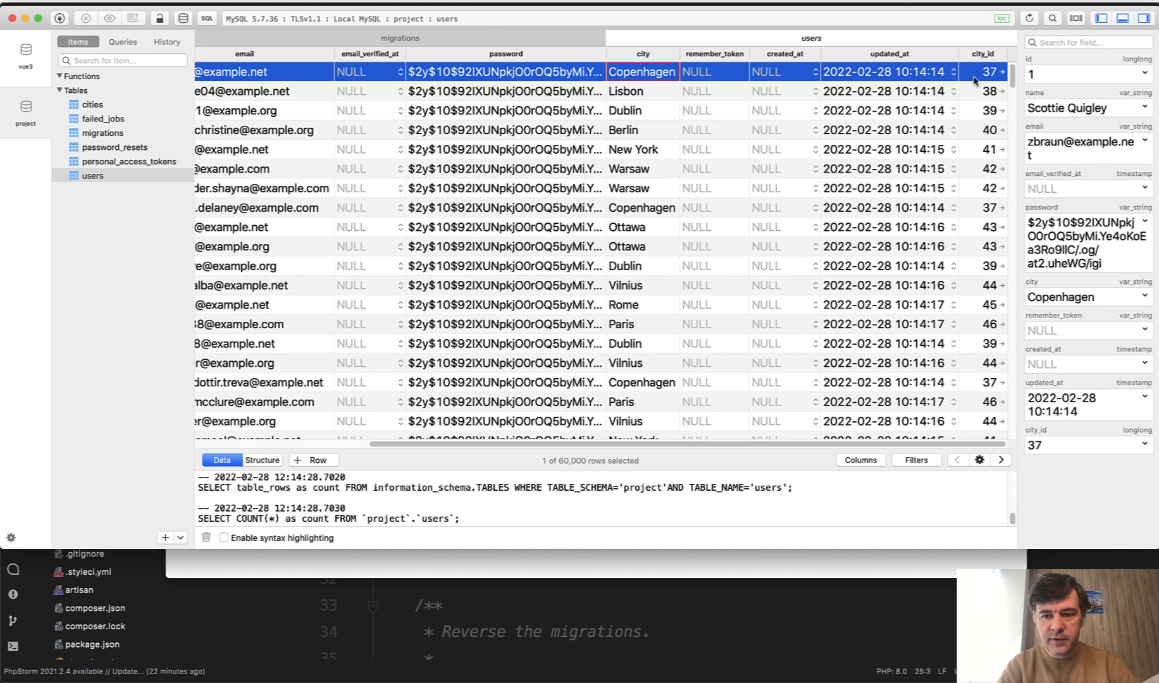
{"action": "left_click", "coordinate": [93, 104]}
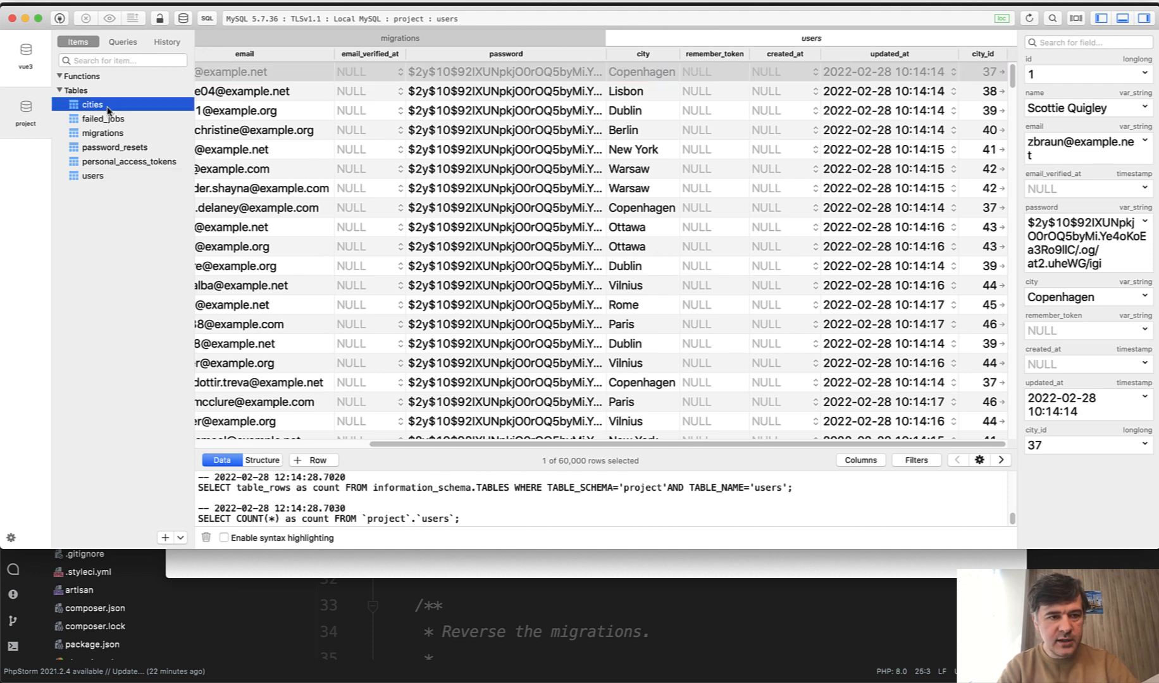
{"action": "left_click", "coordinate": [94, 104]}
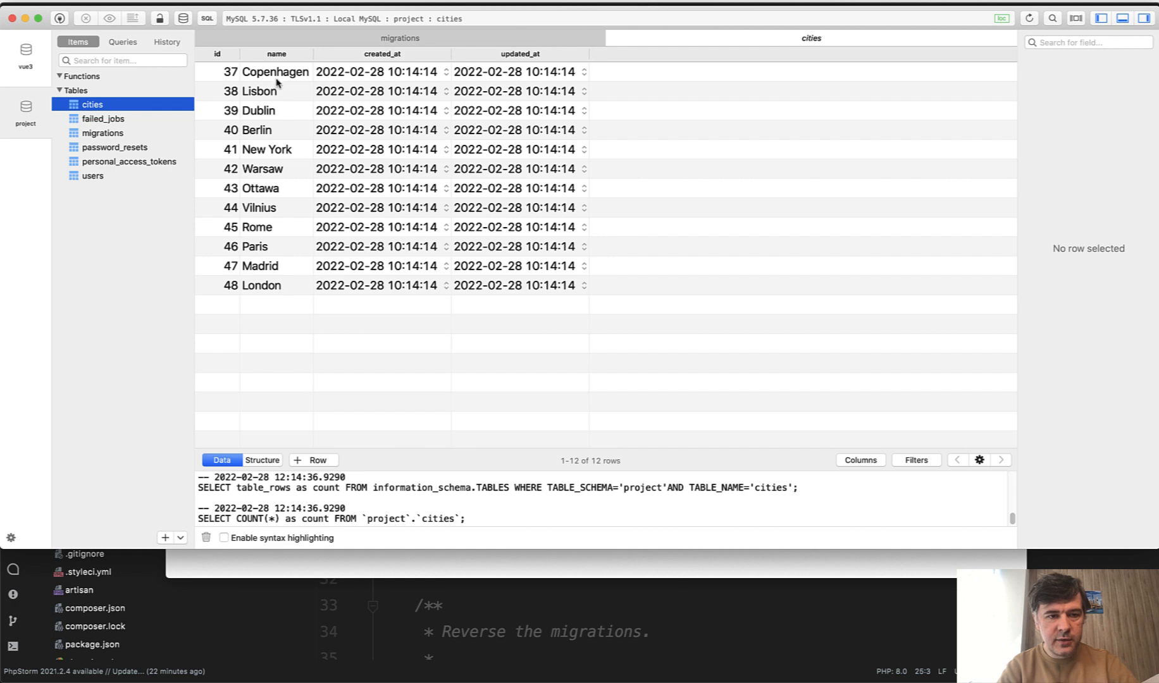
{"action": "left_click", "coordinate": [92, 175]}
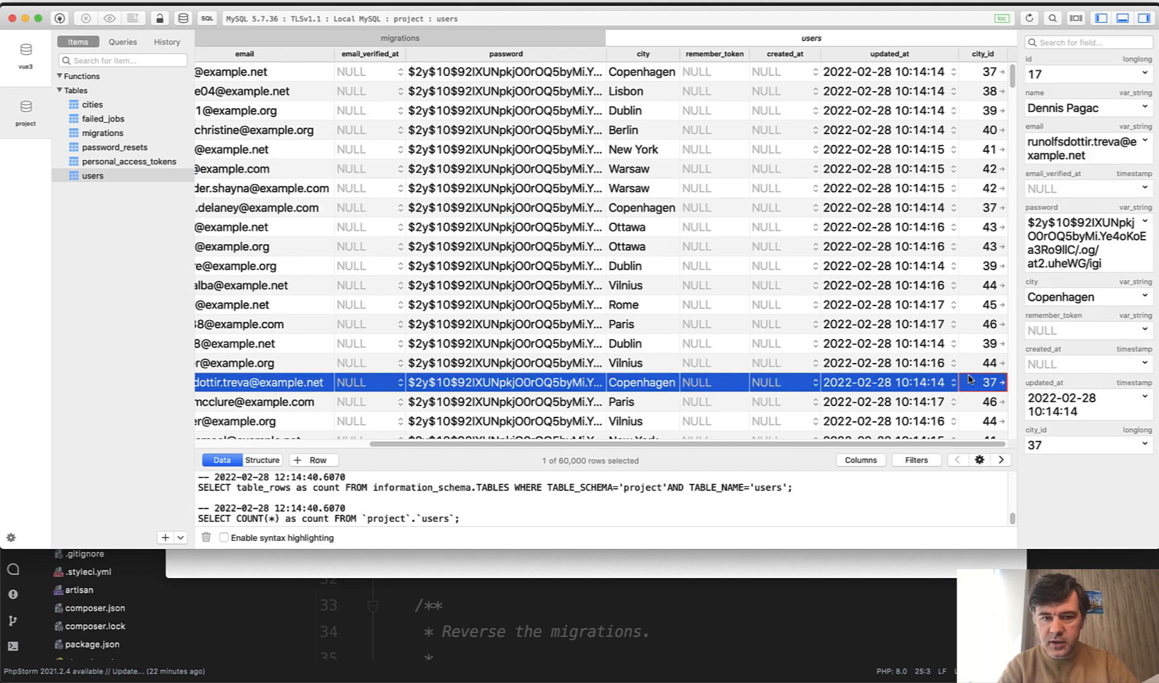
{"action": "mouse_move", "coordinate": [670, 244]}
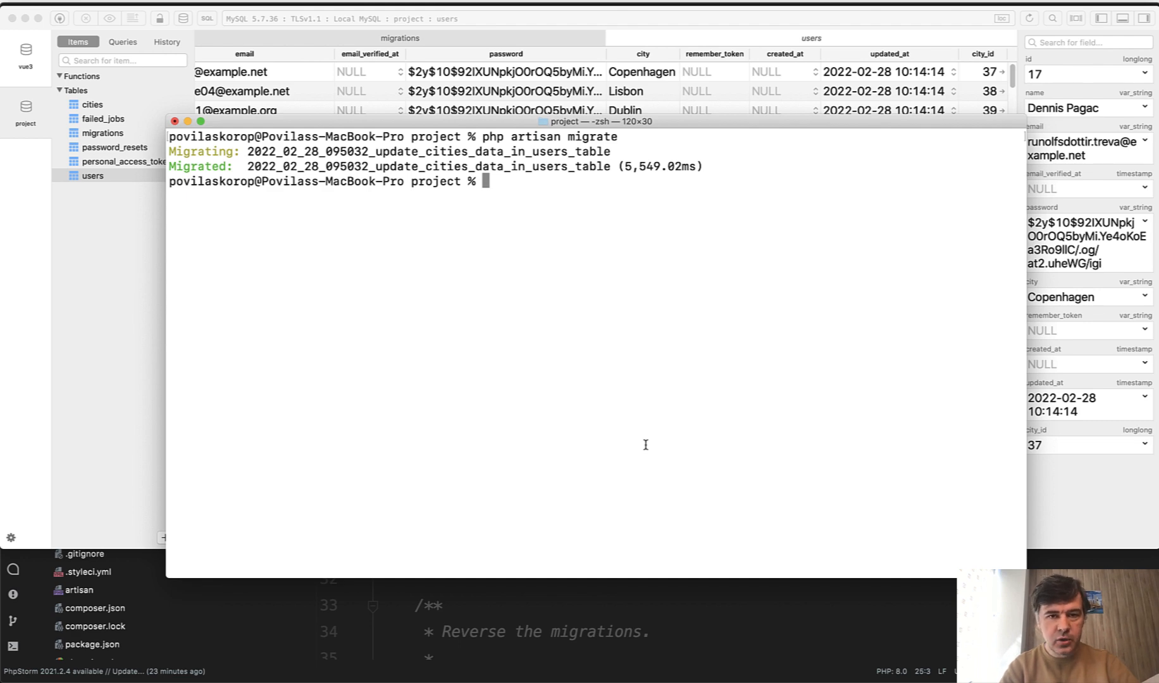
{"action": "mouse_move", "coordinate": [650, 433]}
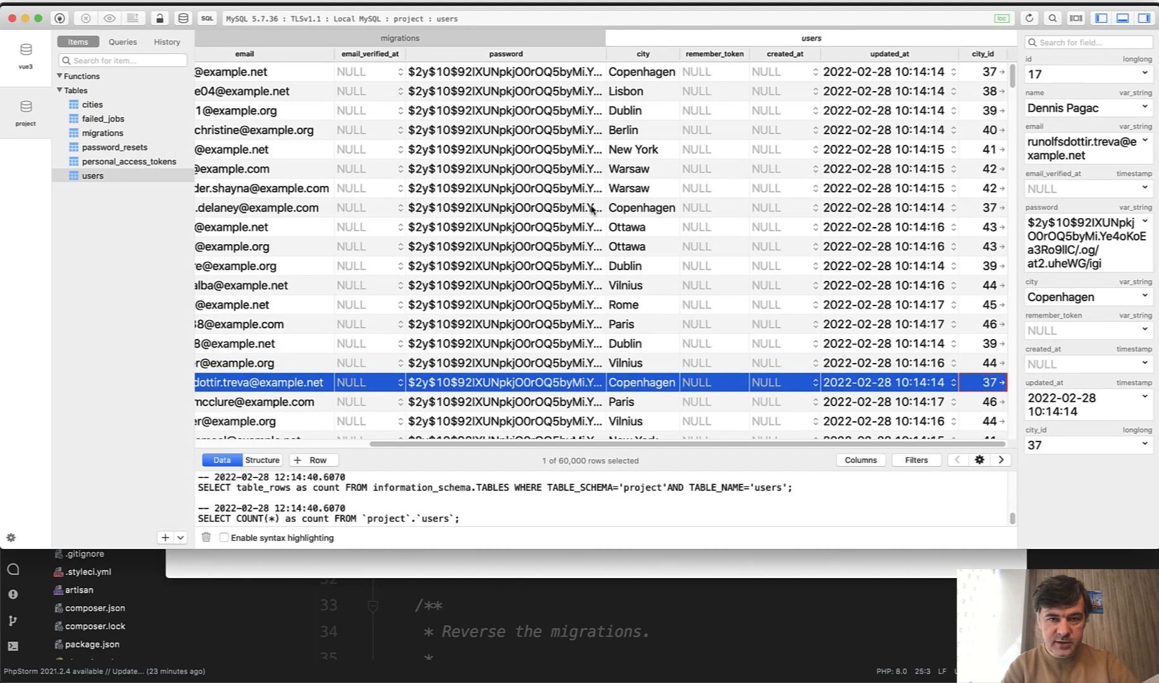
{"action": "mouse_move", "coordinate": [606, 246]}
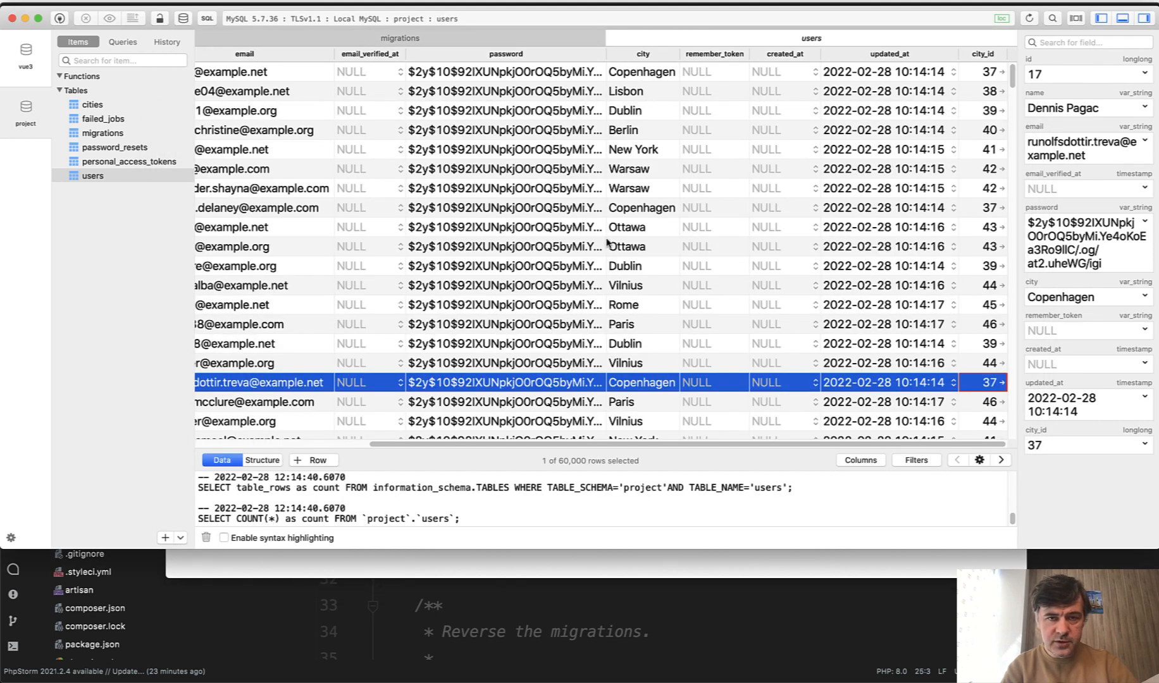
{"action": "mouse_move", "coordinate": [633, 227]}
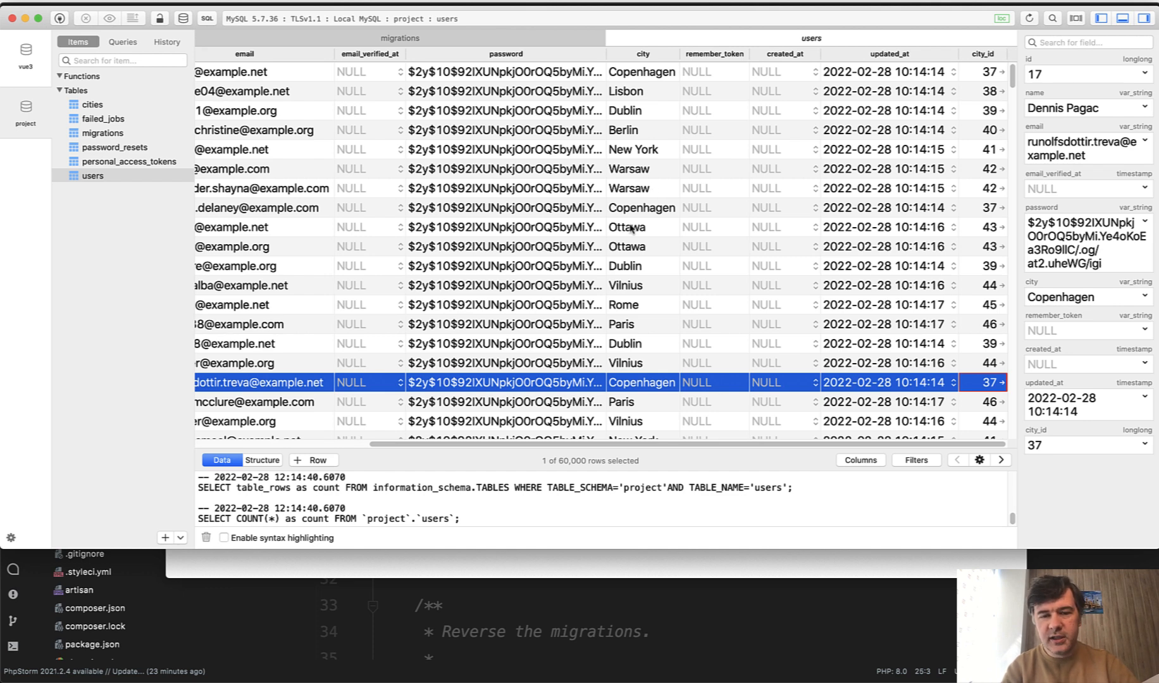
{"action": "mouse_move", "coordinate": [641, 267]}
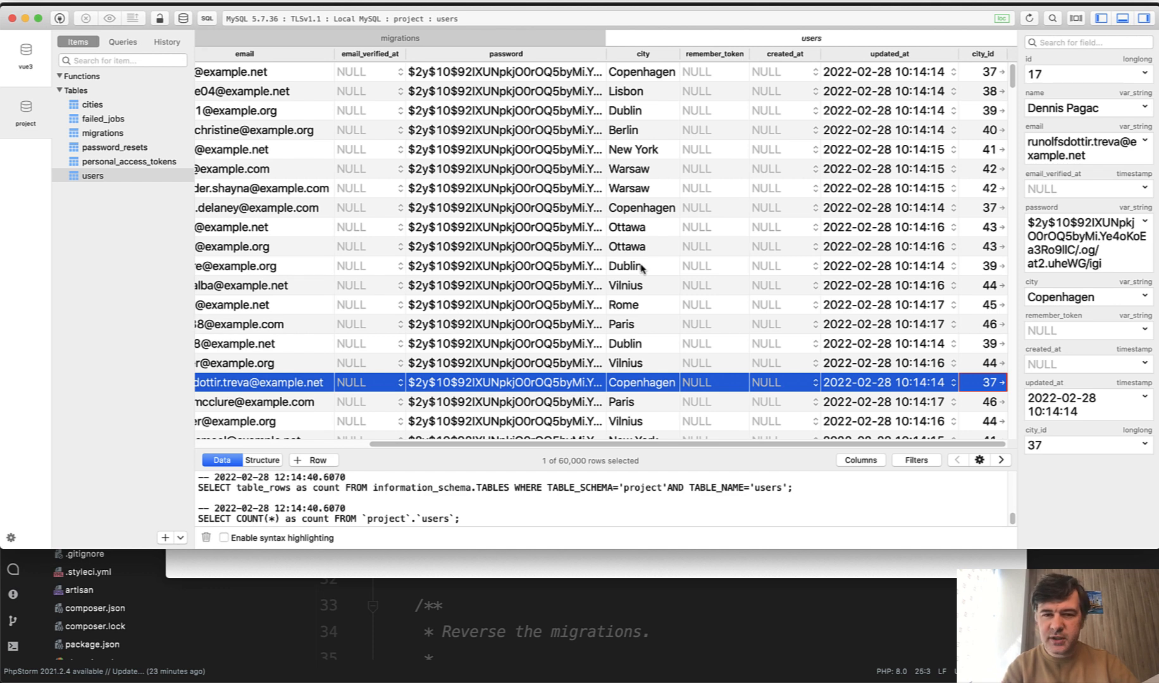
{"action": "mouse_move", "coordinate": [614, 323]}
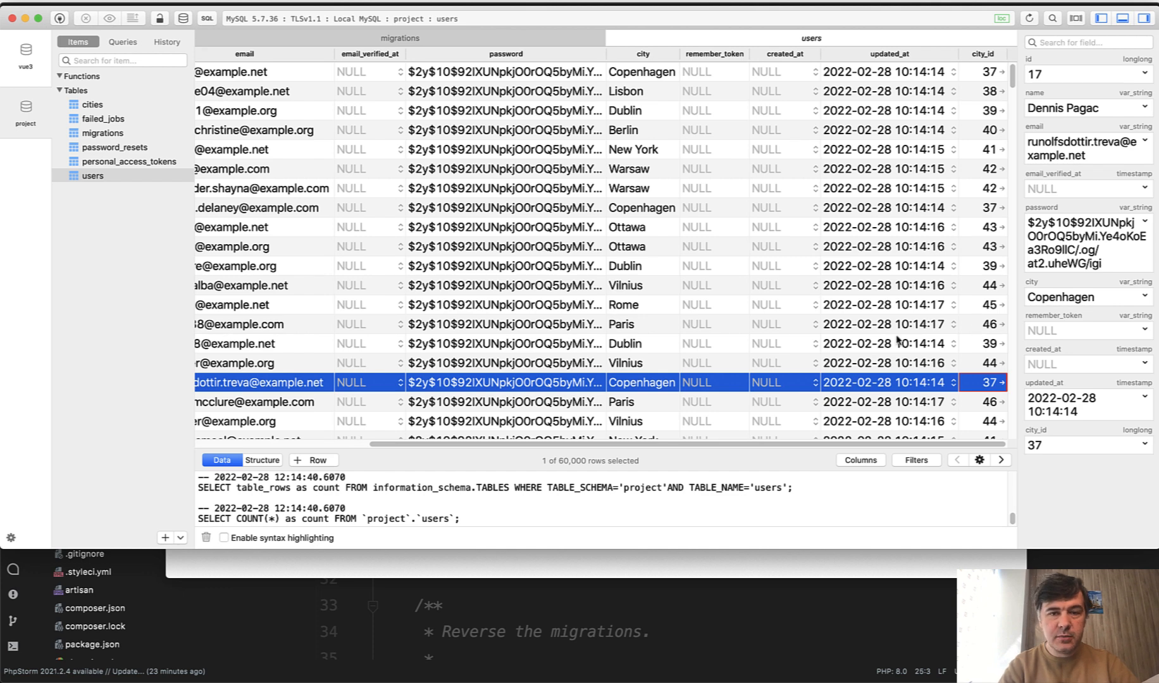
{"action": "mouse_move", "coordinate": [714, 334]}
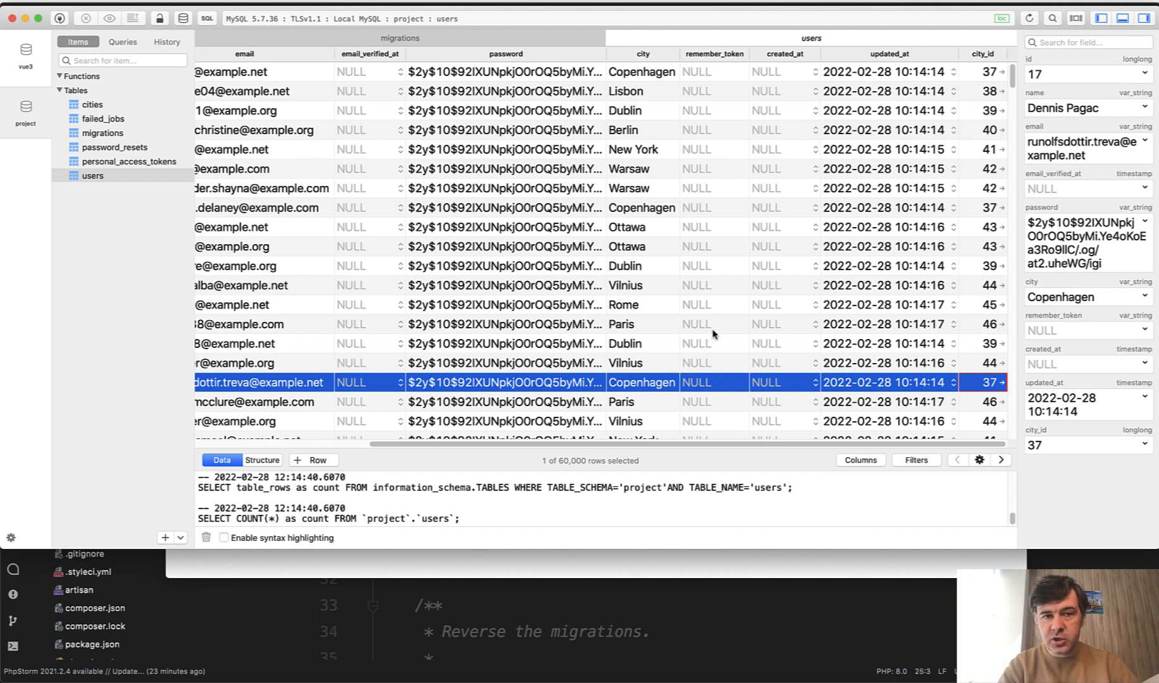
{"action": "key", "text": "cmd+tab"}
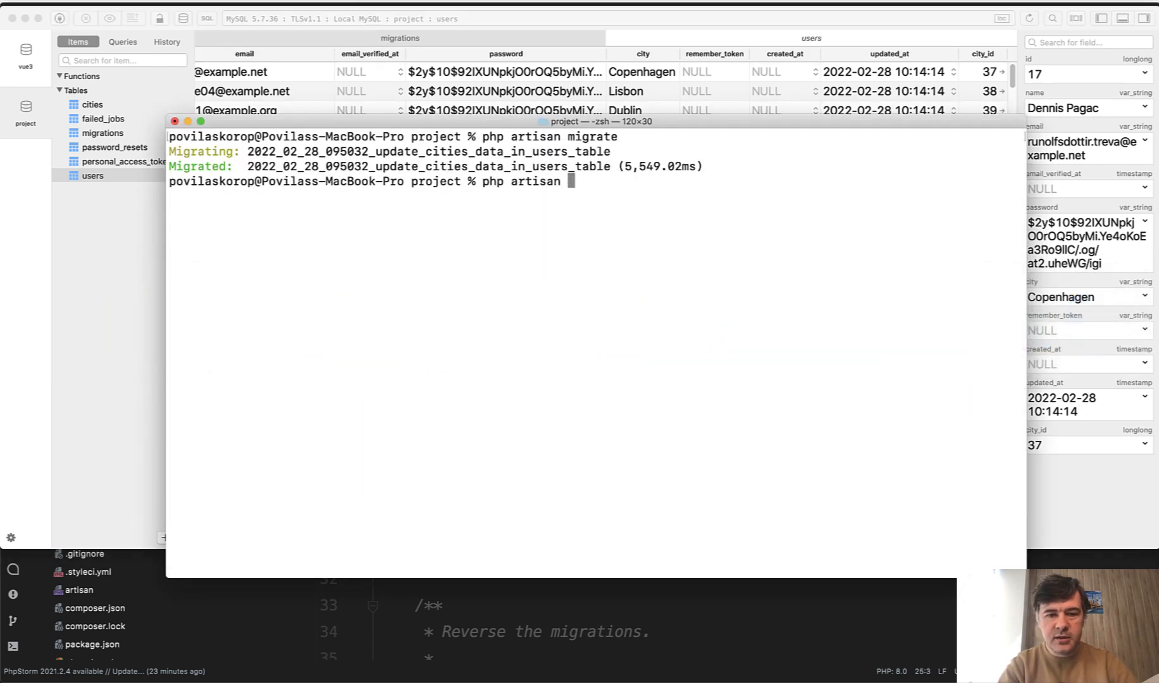
Run make:migration remove_city_from_users_table in Terminal.
{"action": "type", "text": "make:migration r"}
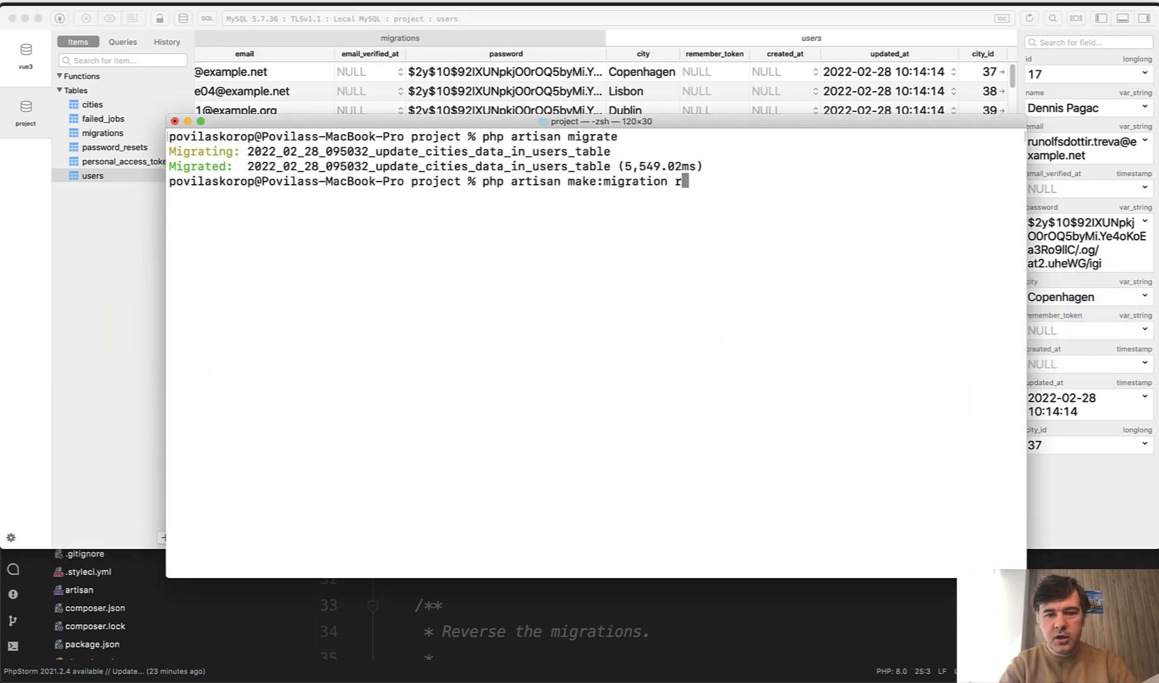
{"action": "type", "text": "emove_city"}
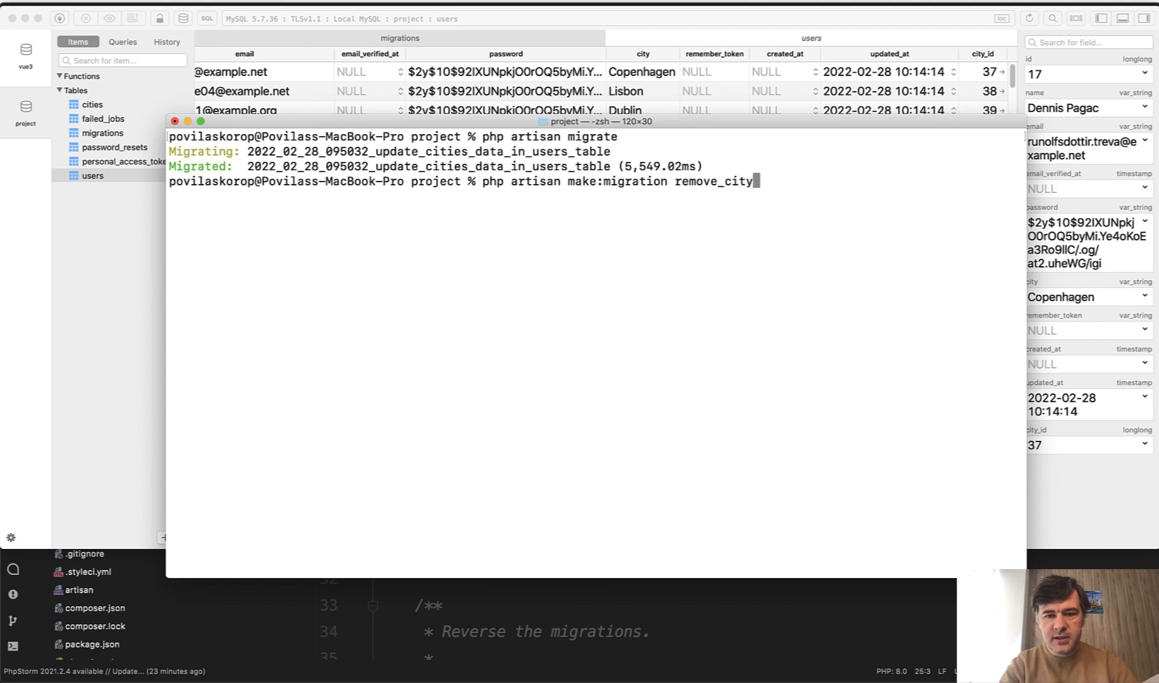
{"action": "type", "text": "_from_use"}
{"action": "type", "text": "$"}
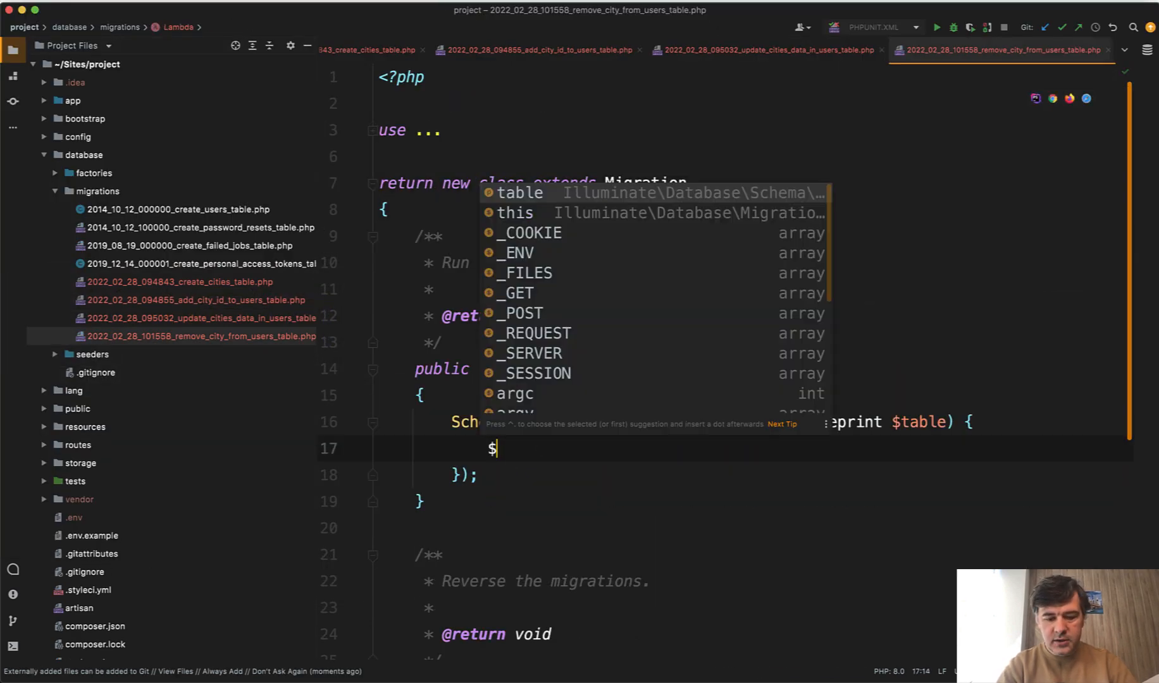
Write $table->dropColumn('city') in up(), then start php artisan migrate in Terminal.
{"action": "type", "text": "table->dropColumn('city"}
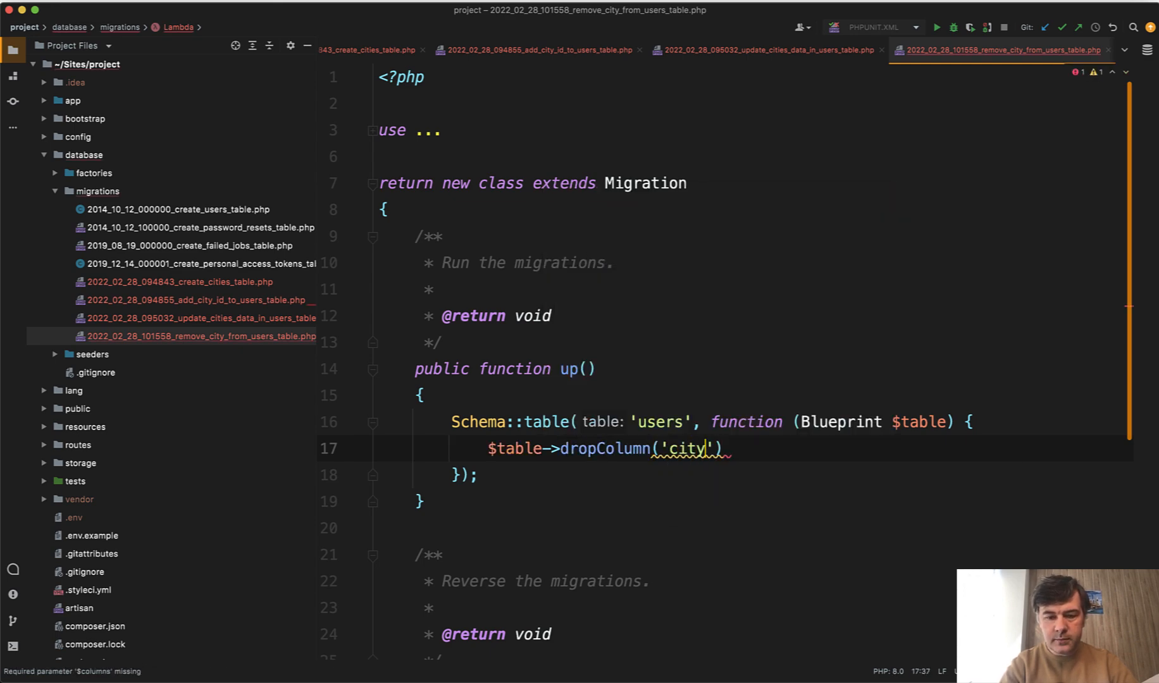
{"action": "left_click", "coordinate": [141, 321]}
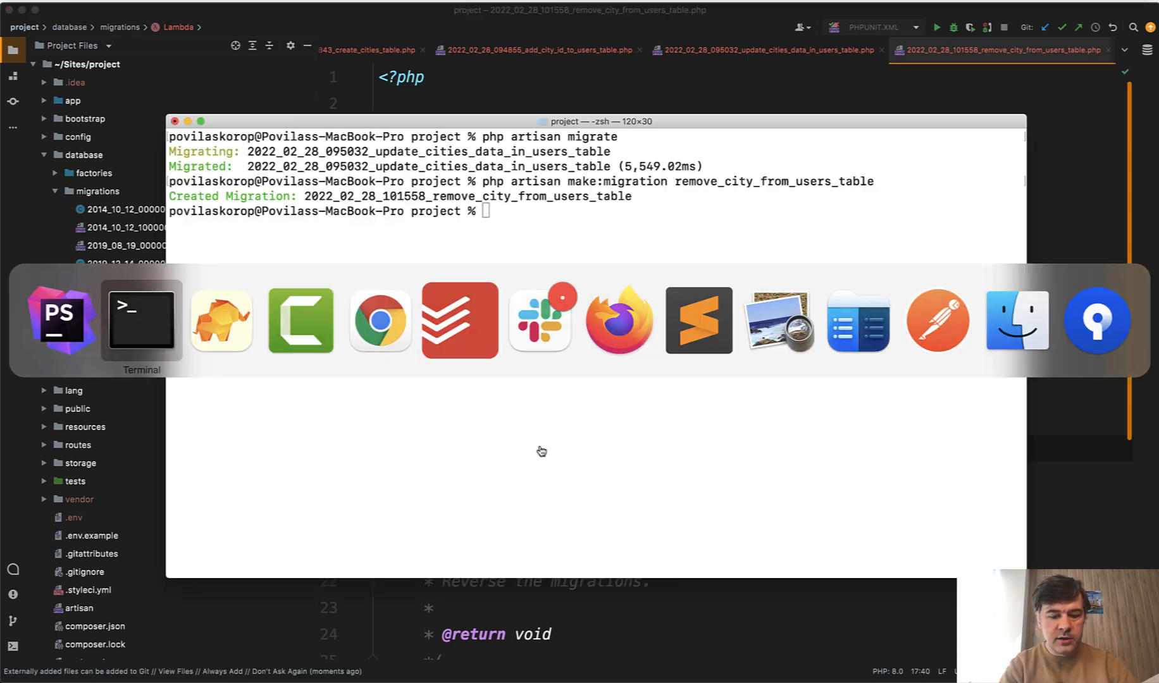
{"action": "type", "text": "php artisan migr"}
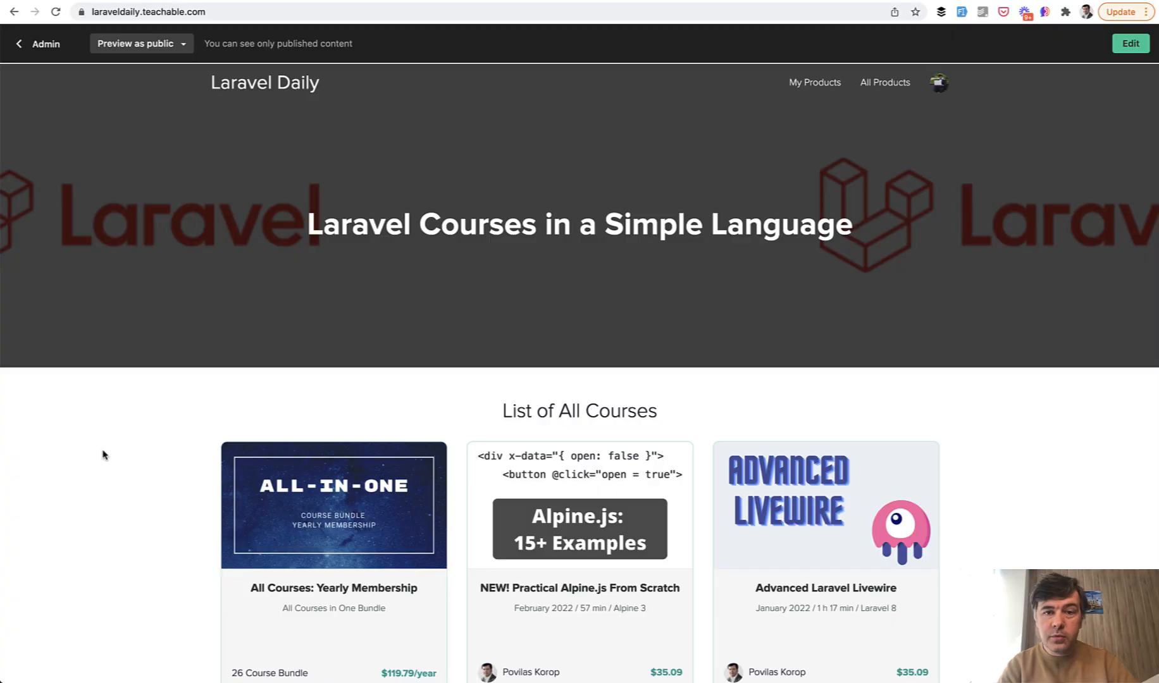
Scroll down the laraveldaily.teachable.com course catalogue to browse more courses and prices.
{"action": "scroll", "scroll_direction": "down", "scroll_amount": 3}
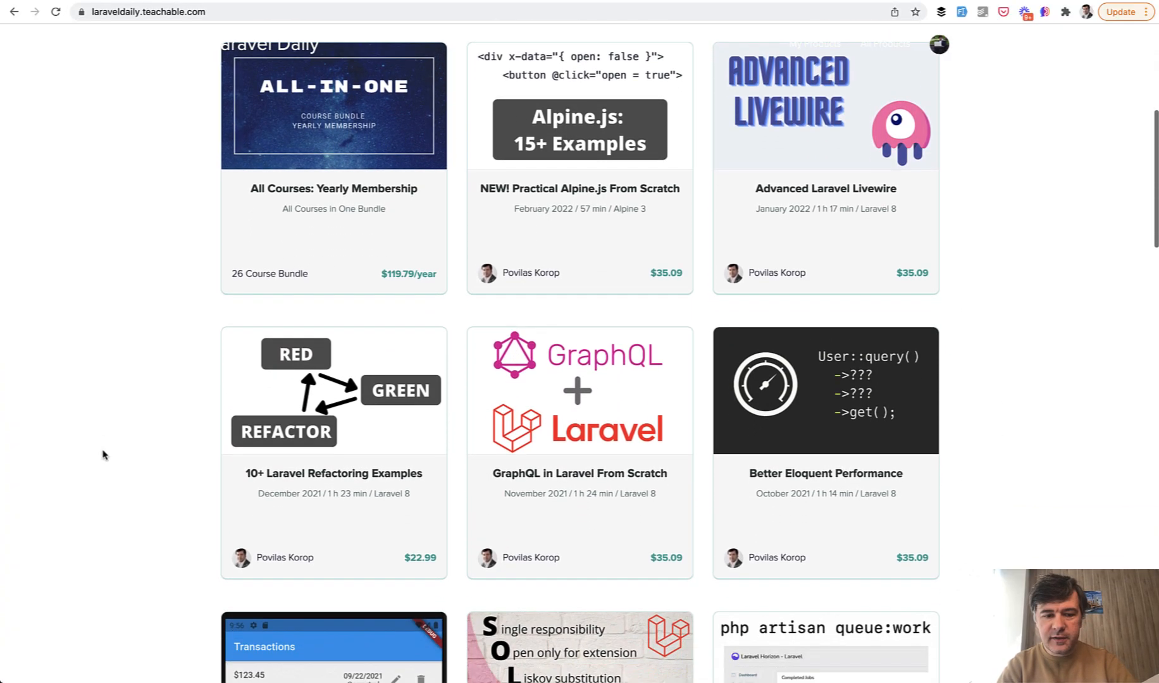
{"action": "scroll", "scroll_direction": "down", "scroll_amount": 3}
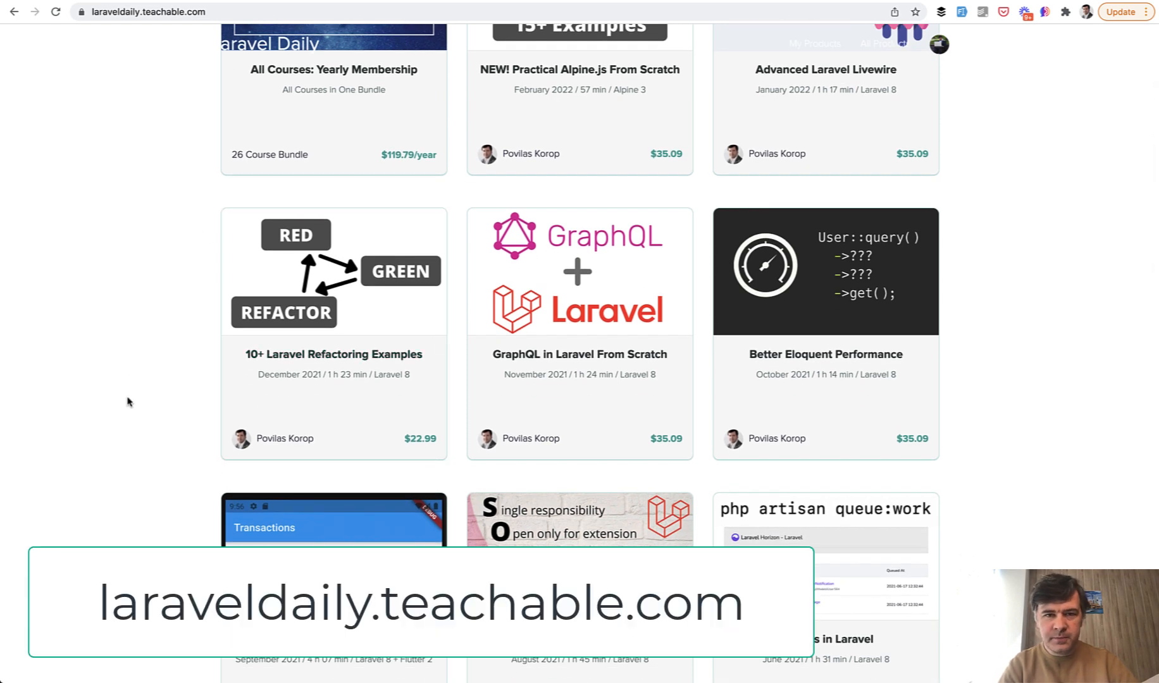
{"action": "scroll", "scroll_direction": "down", "scroll_amount": 3}
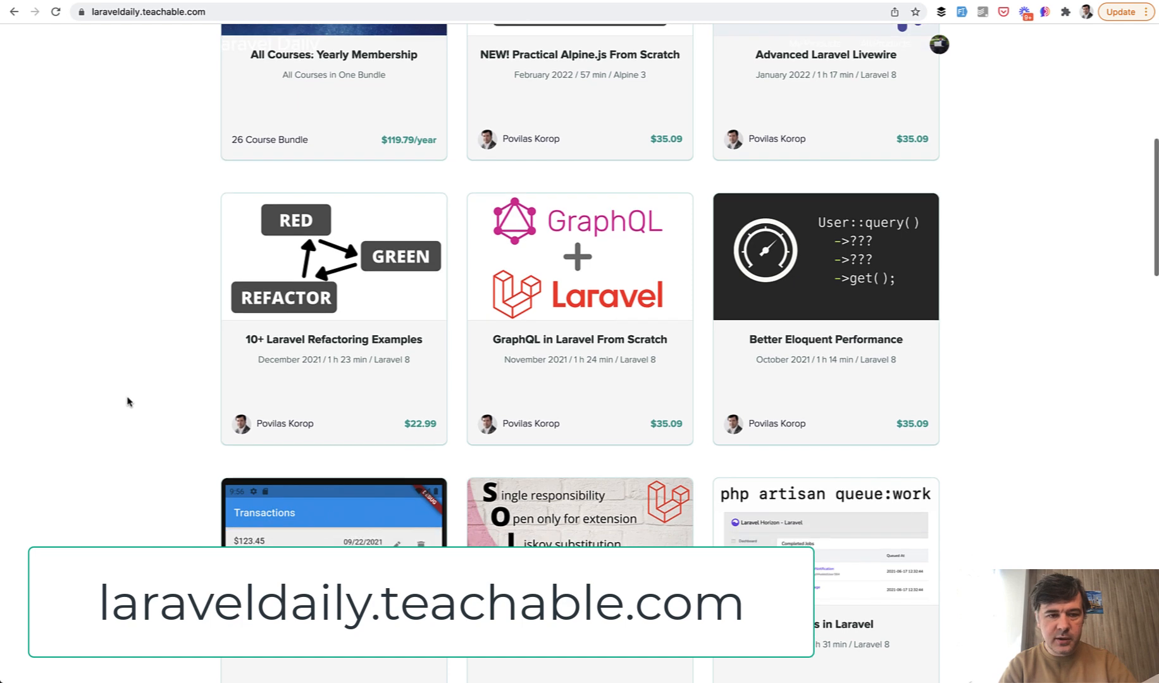
{"action": "scroll", "scroll_direction": "down", "scroll_amount": 3}
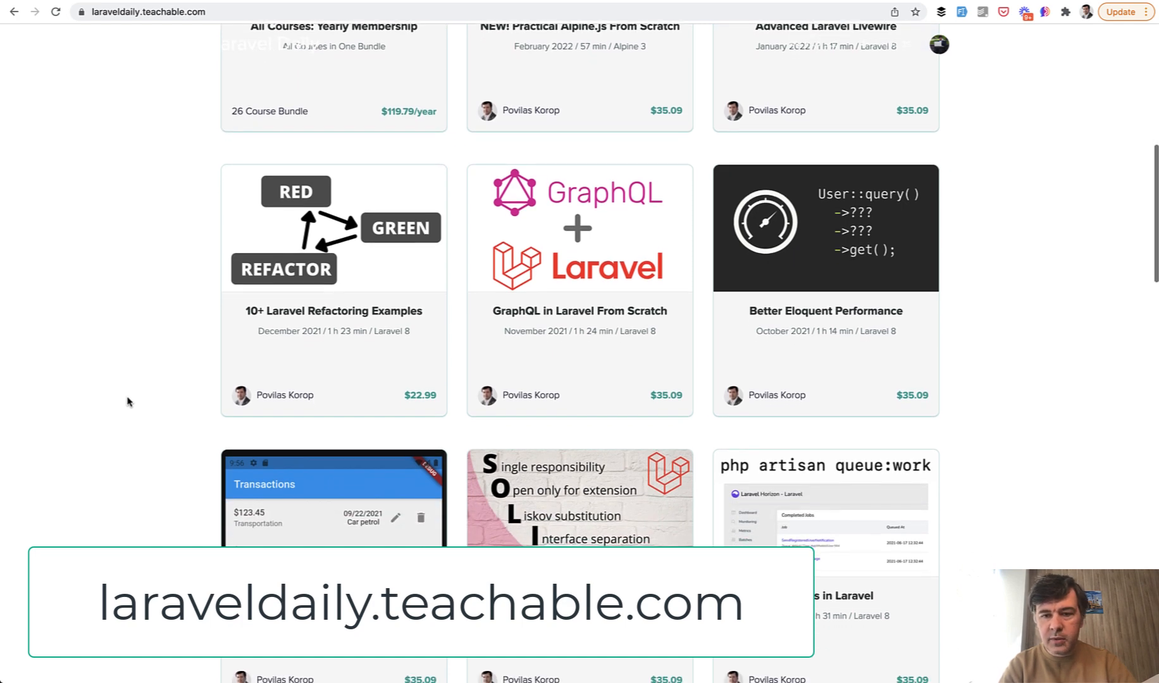